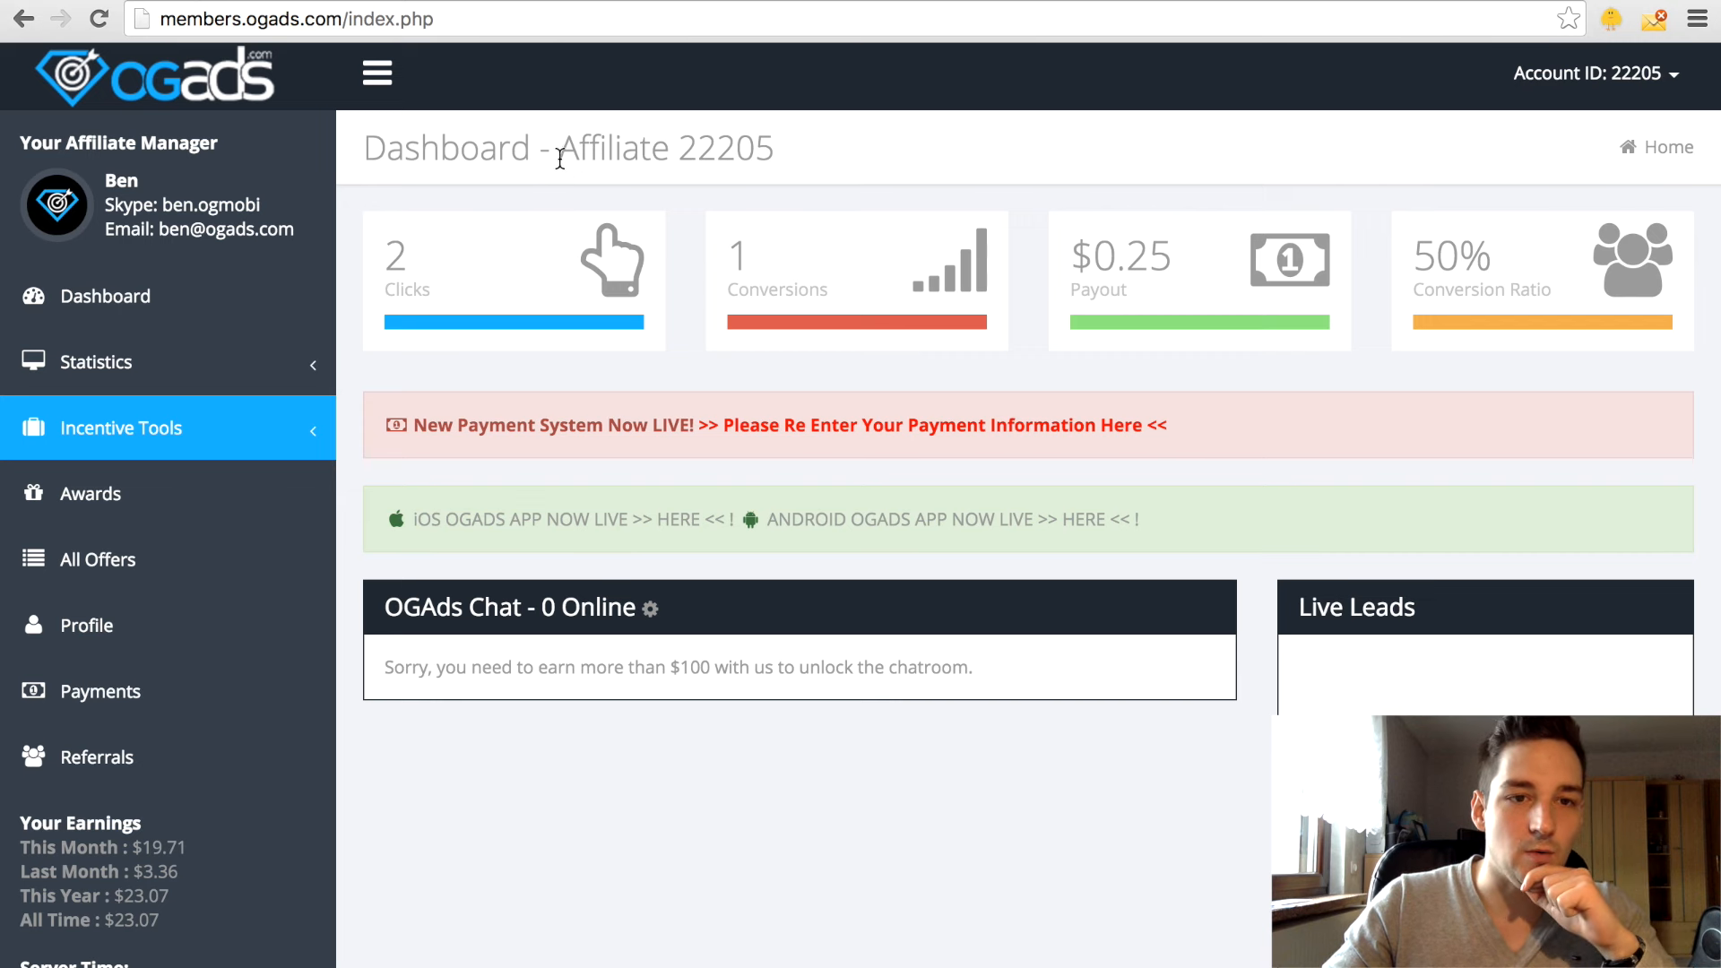
pyautogui.moveTo(543, 519)
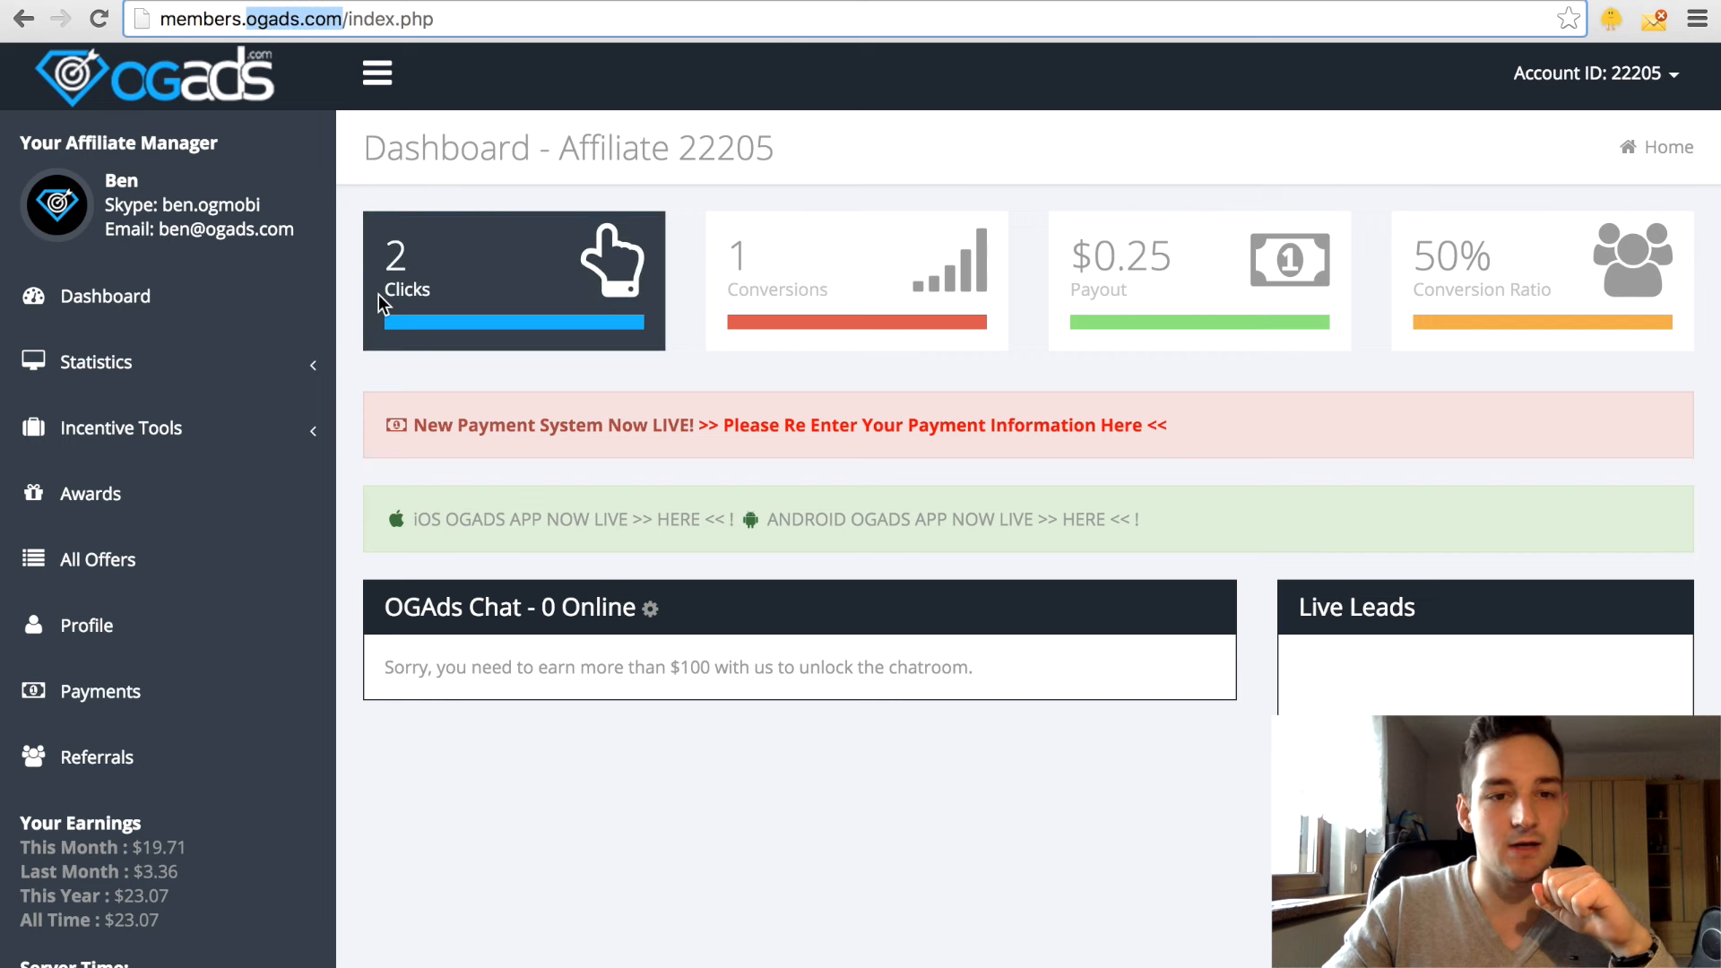
pyautogui.moveTo(502, 341)
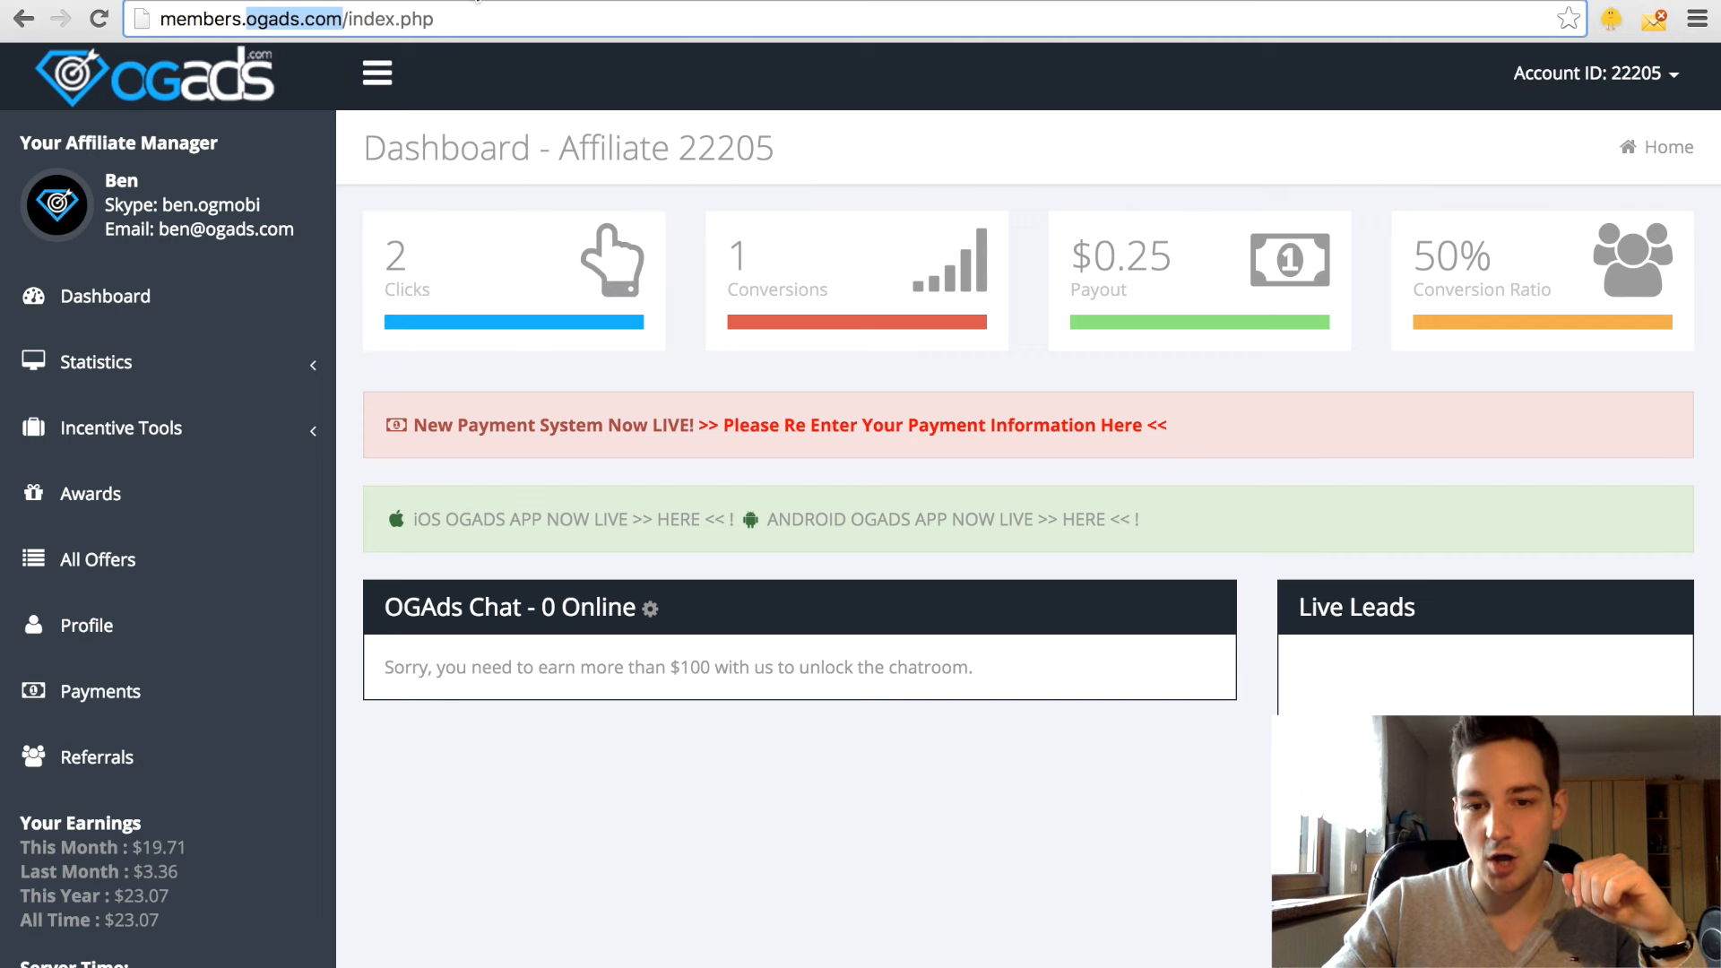
# - Show All Offers, scroll to the offers table, and highlight Game of War's $0.40 payout
pyautogui.click(97, 558)
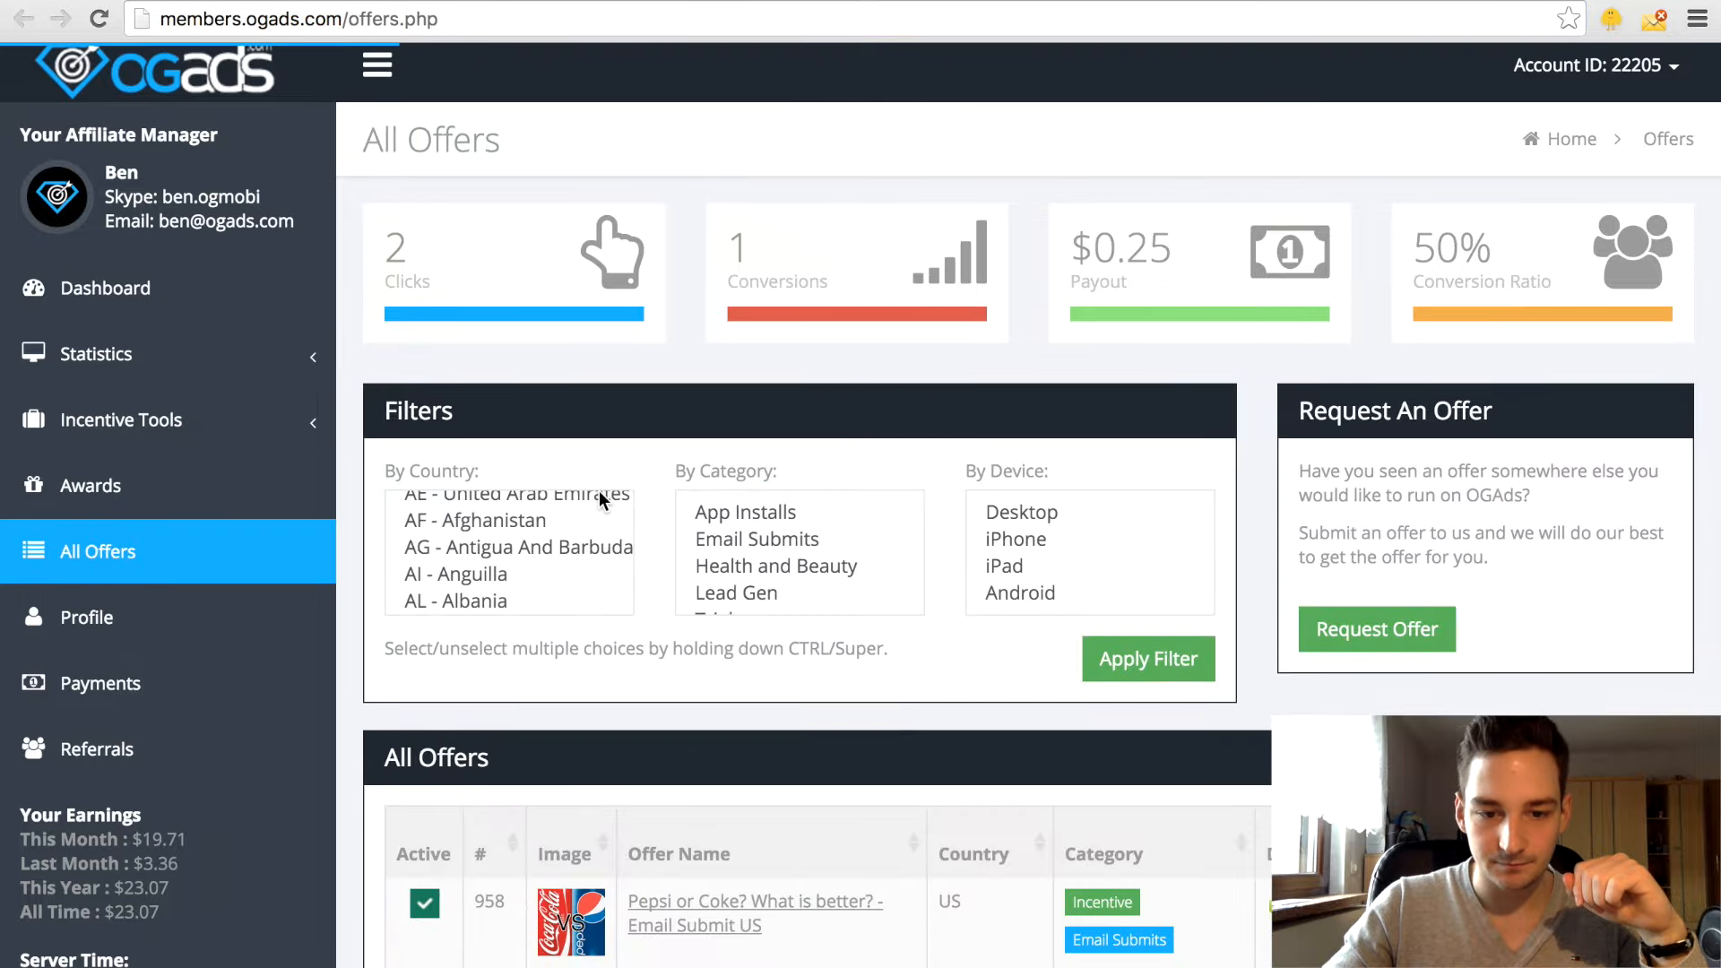
pyautogui.scroll(-3)
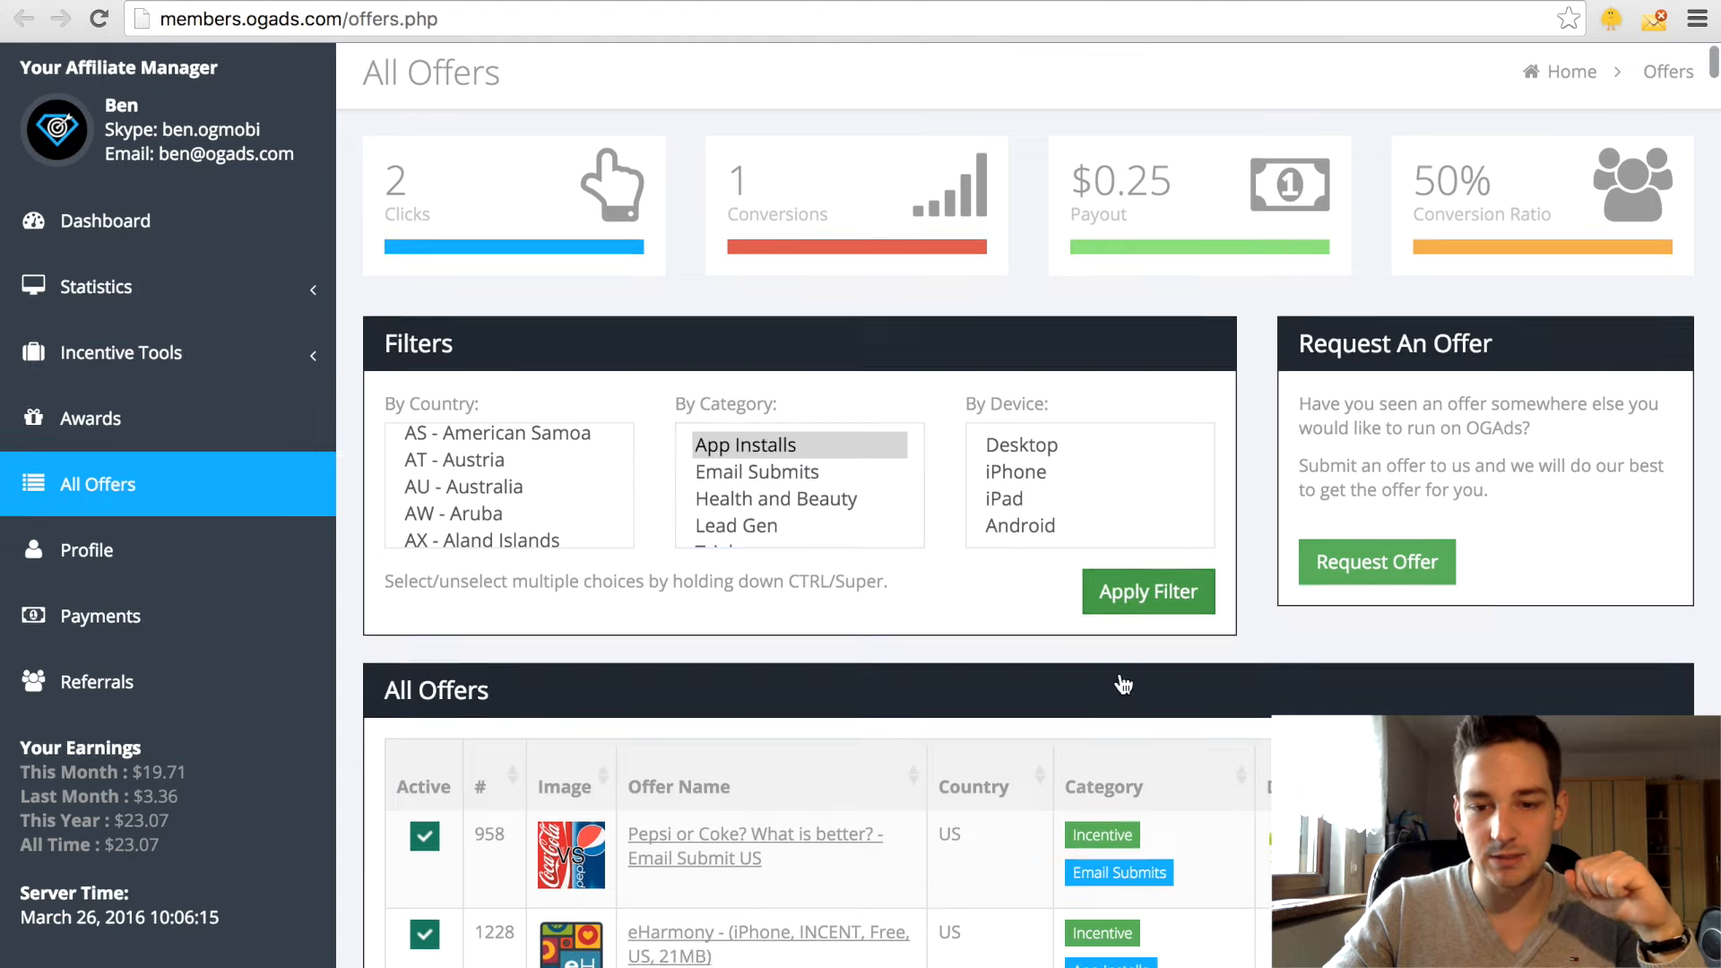
pyautogui.scroll(-3)
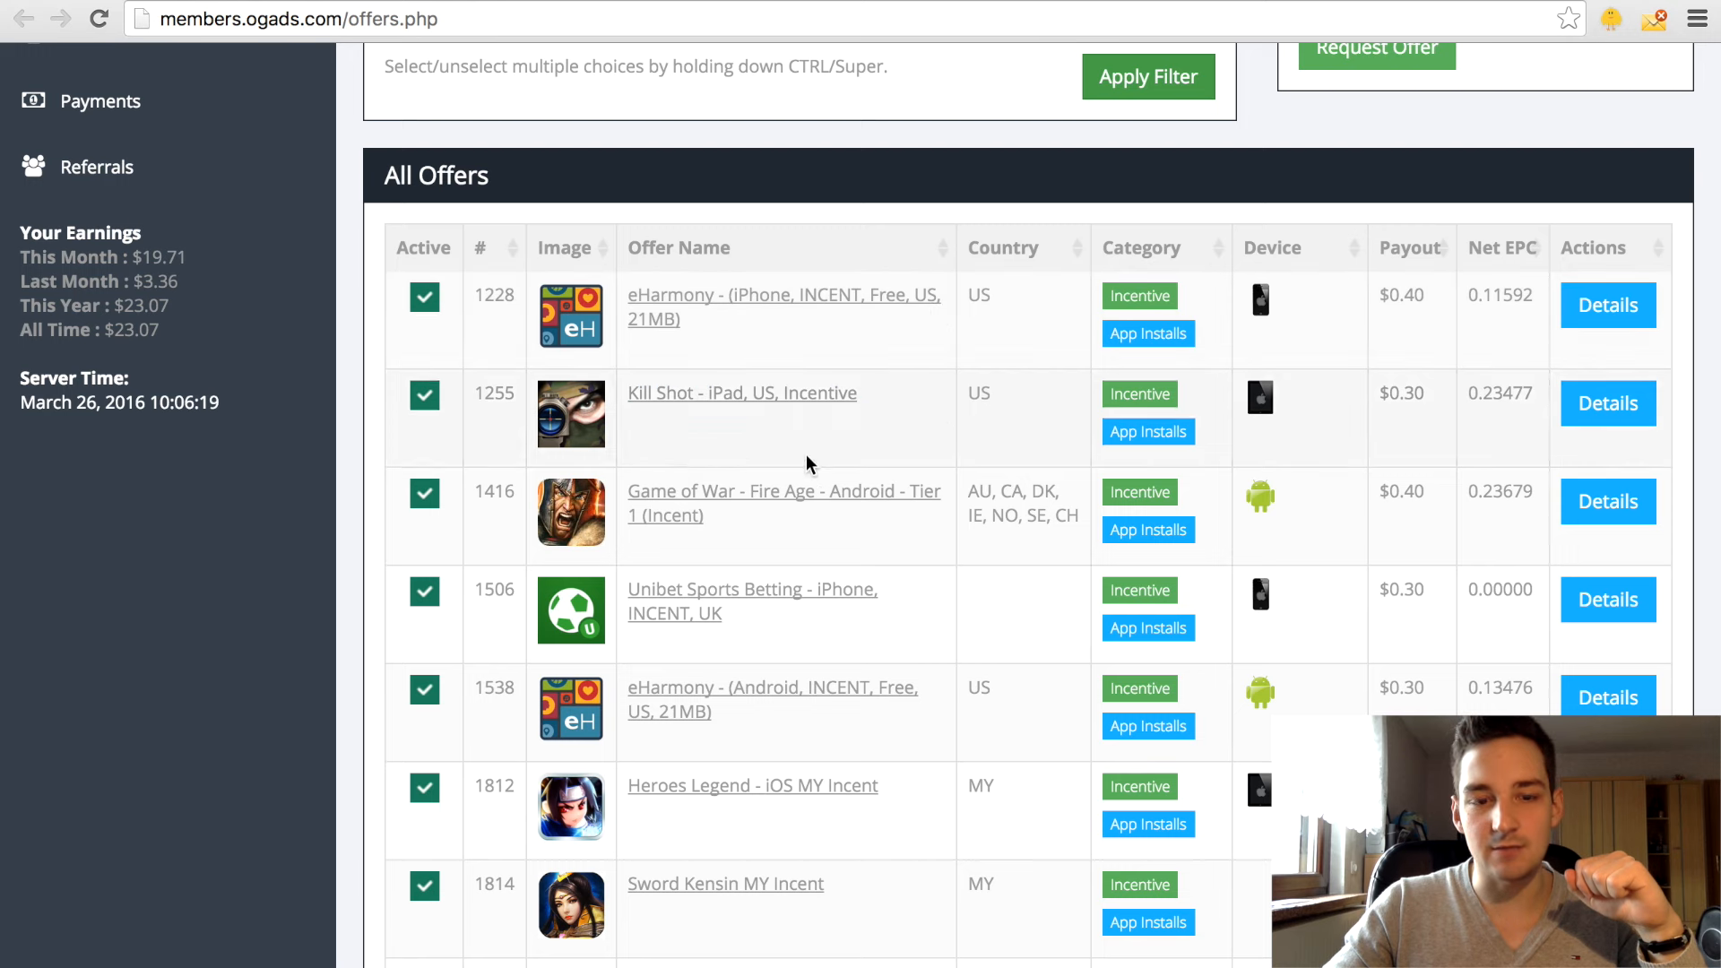
pyautogui.moveTo(691, 502)
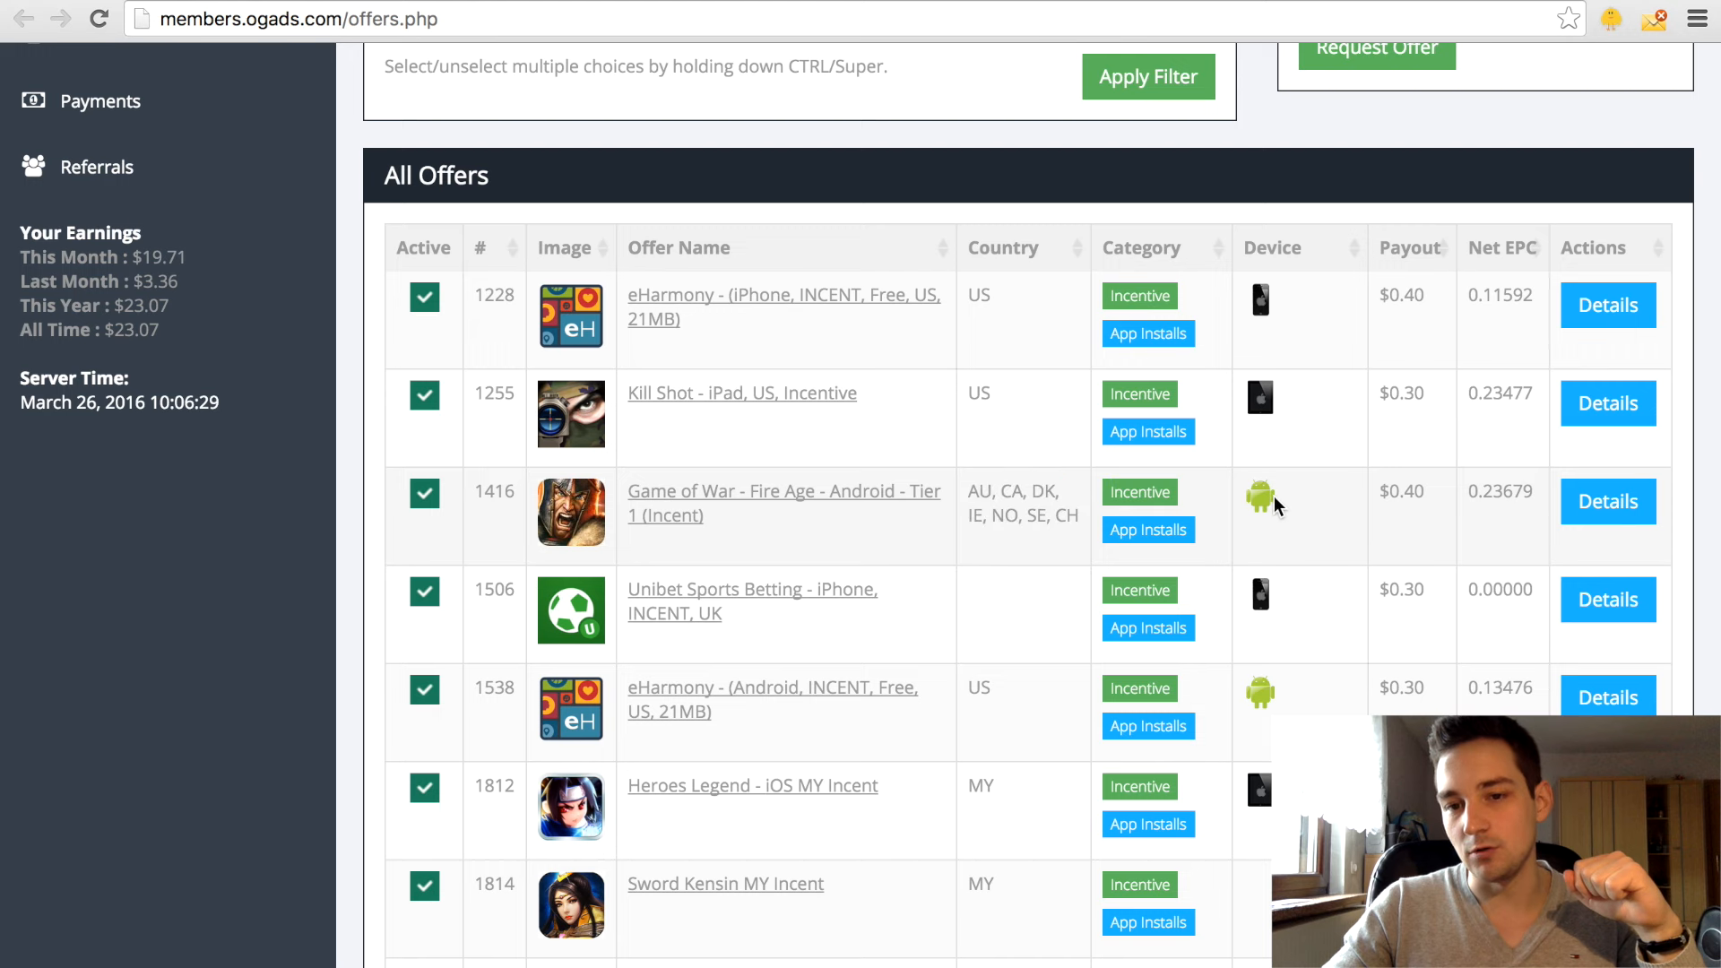
pyautogui.moveTo(1392, 485)
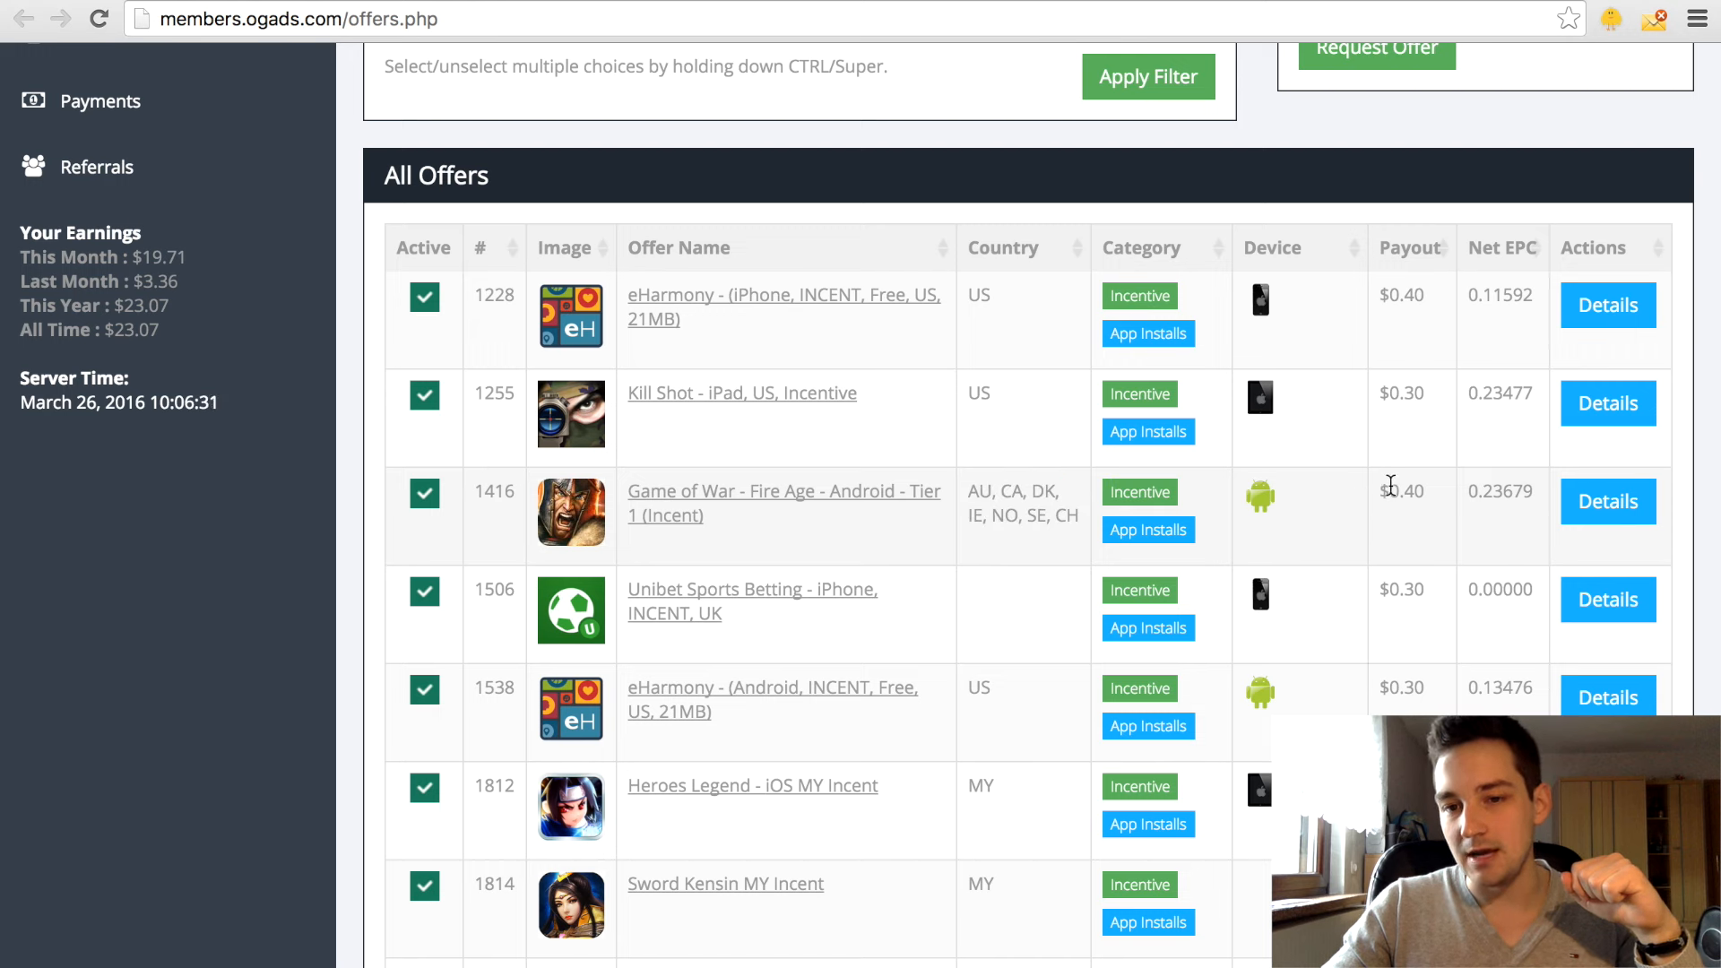
pyautogui.doubleClick(1400, 491)
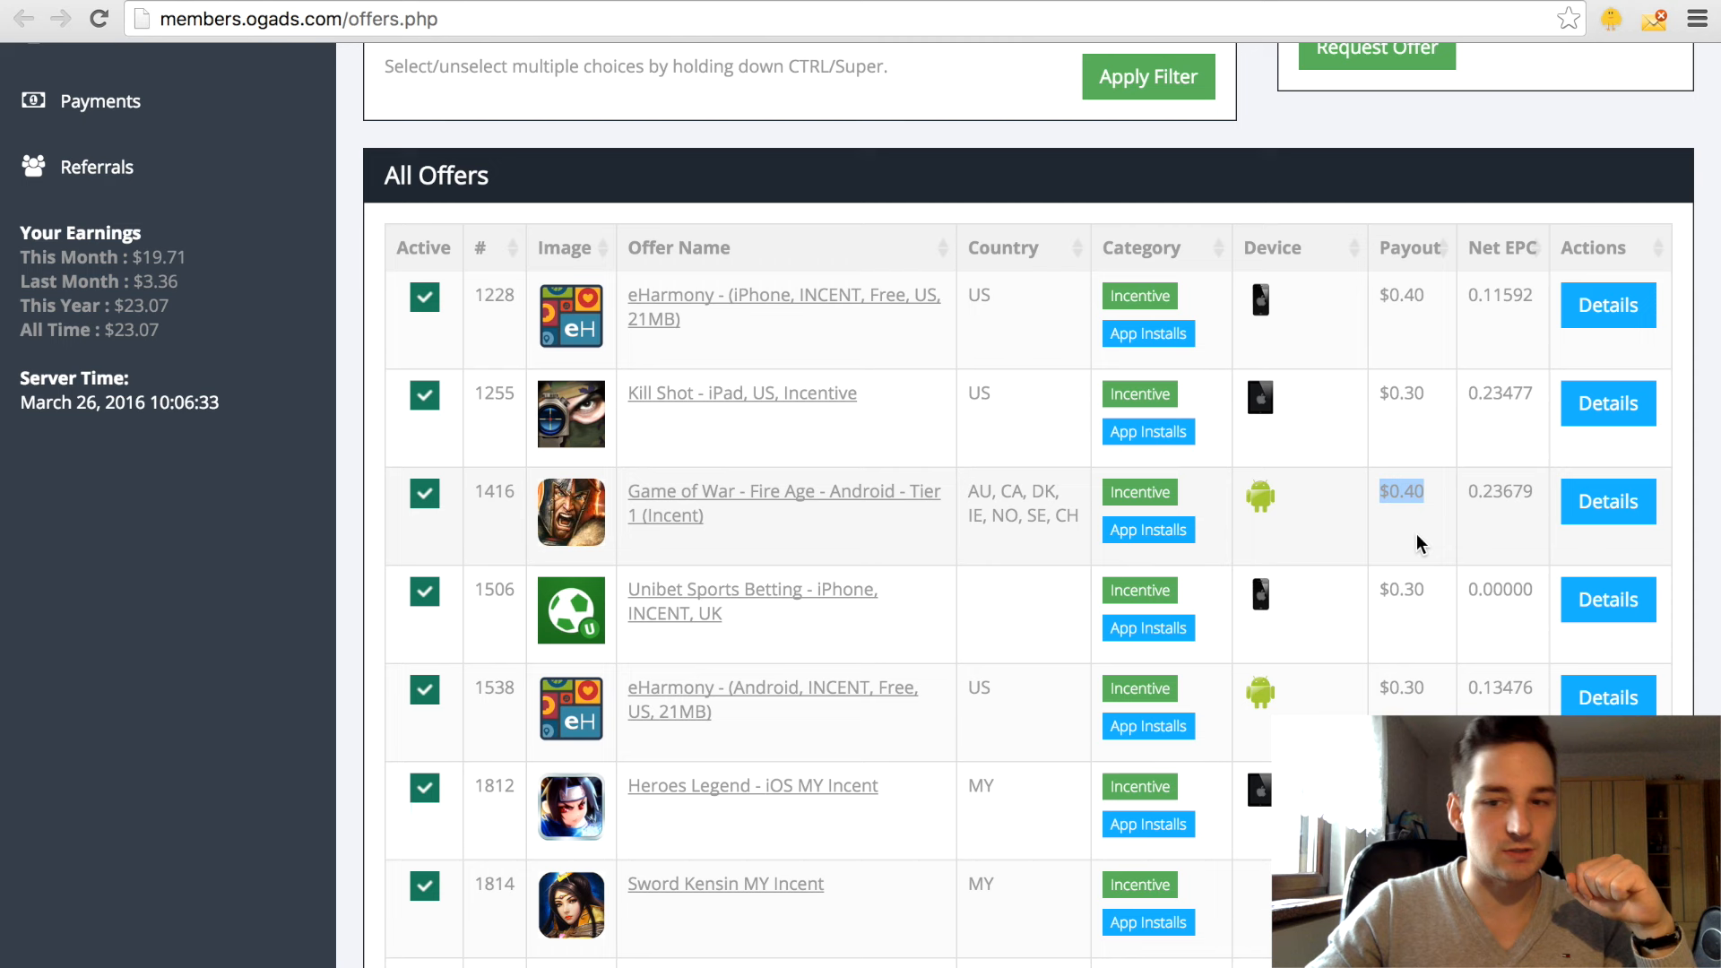
pyautogui.moveTo(1410, 541)
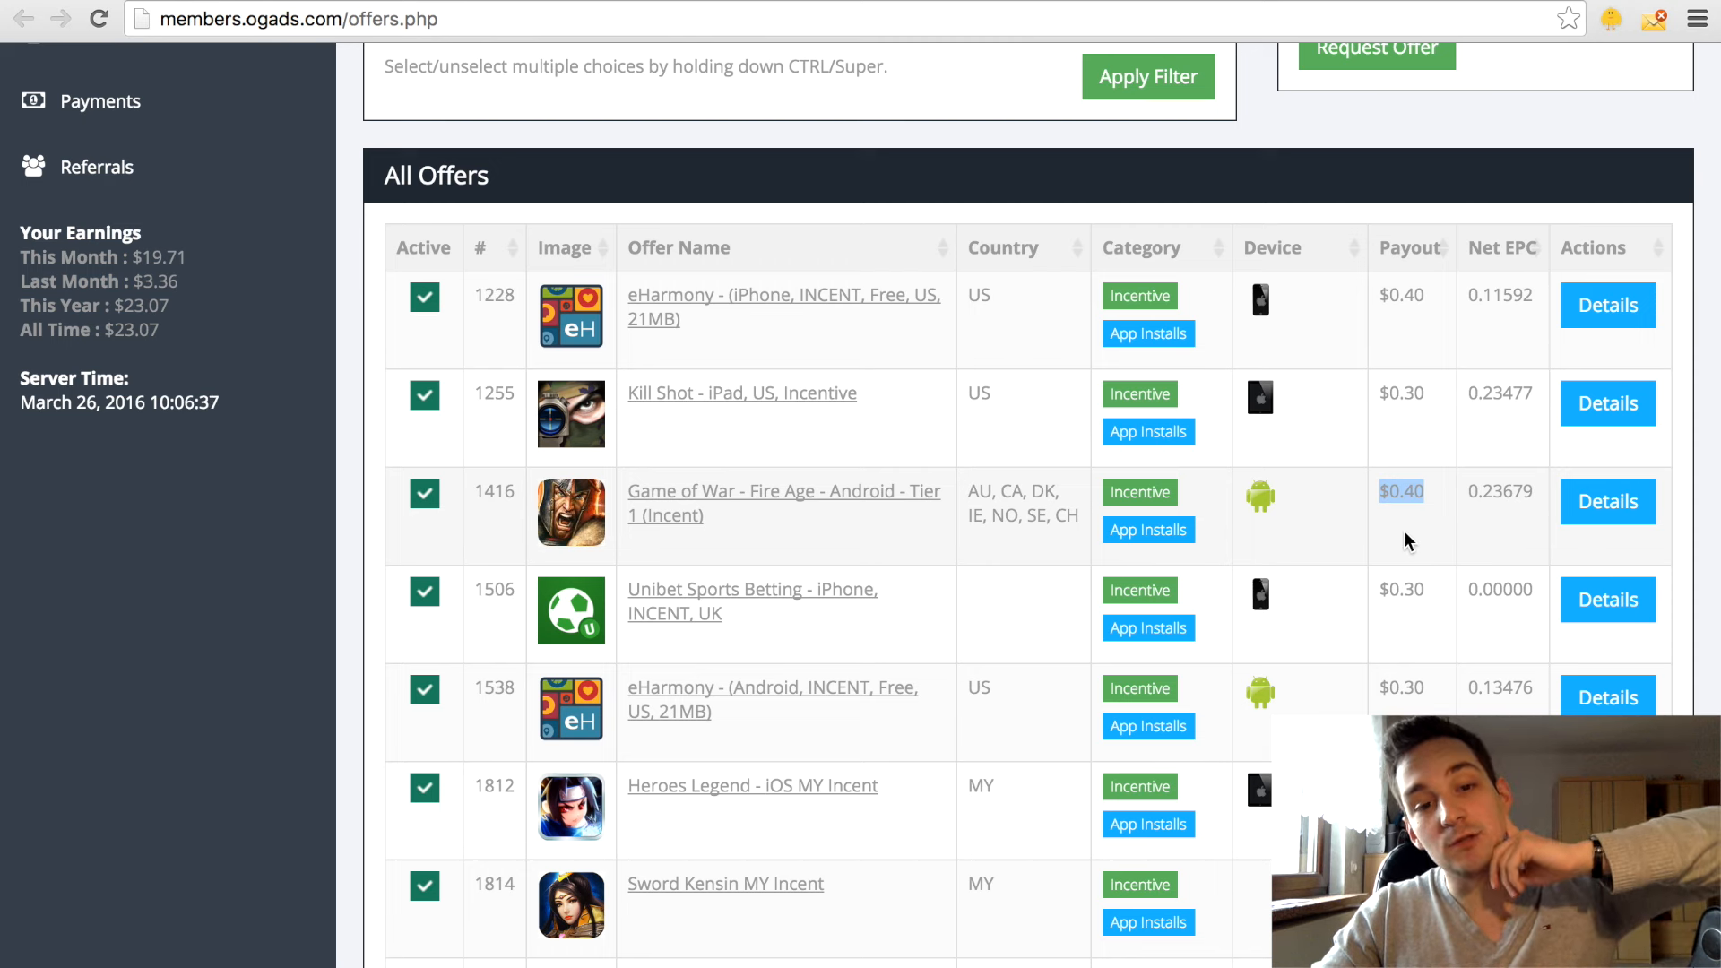
pyautogui.moveTo(711, 472)
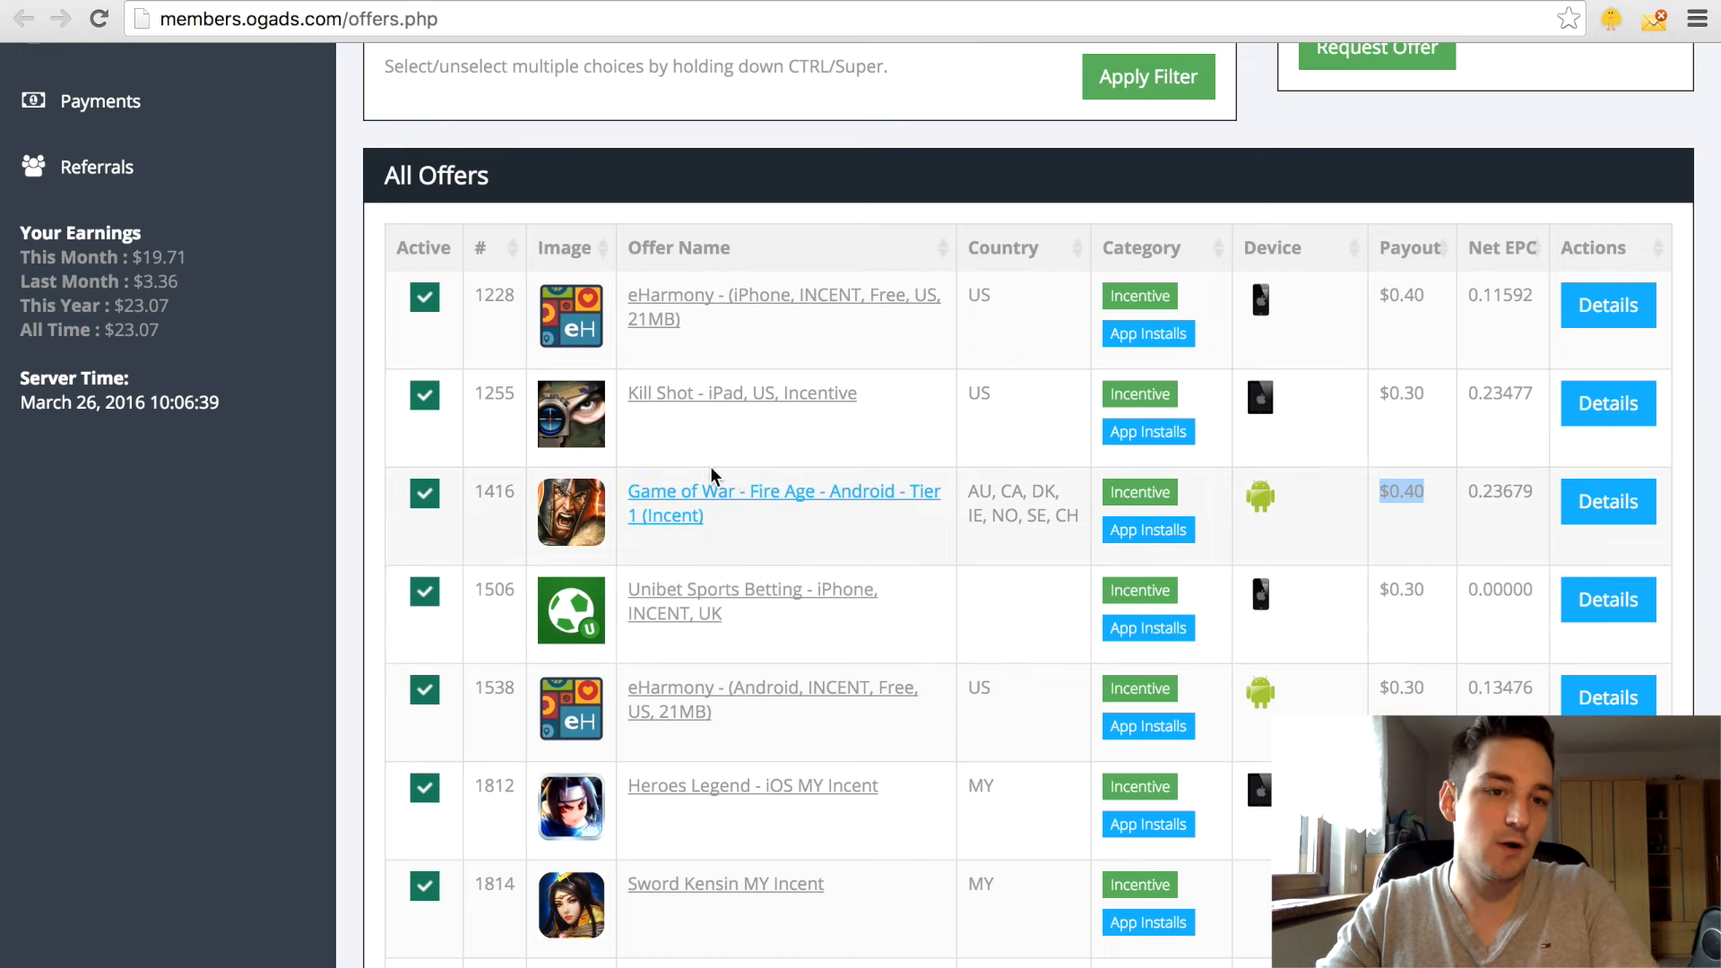
pyautogui.moveTo(264, 338)
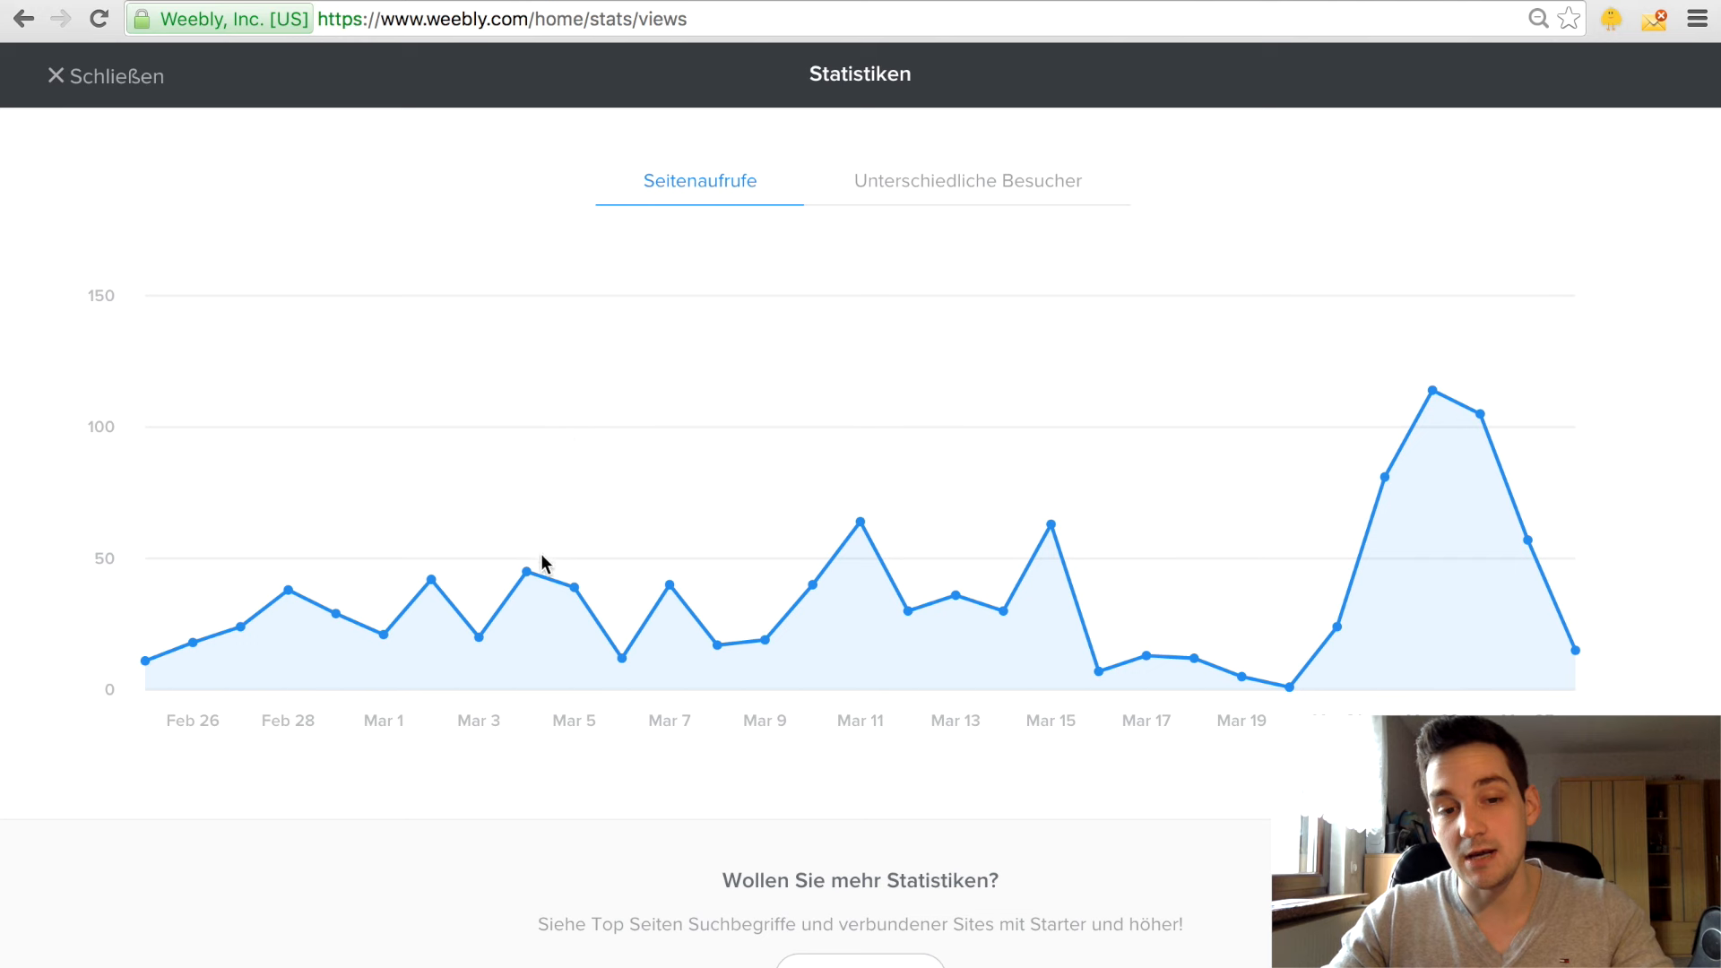
pyautogui.moveTo(548, 579)
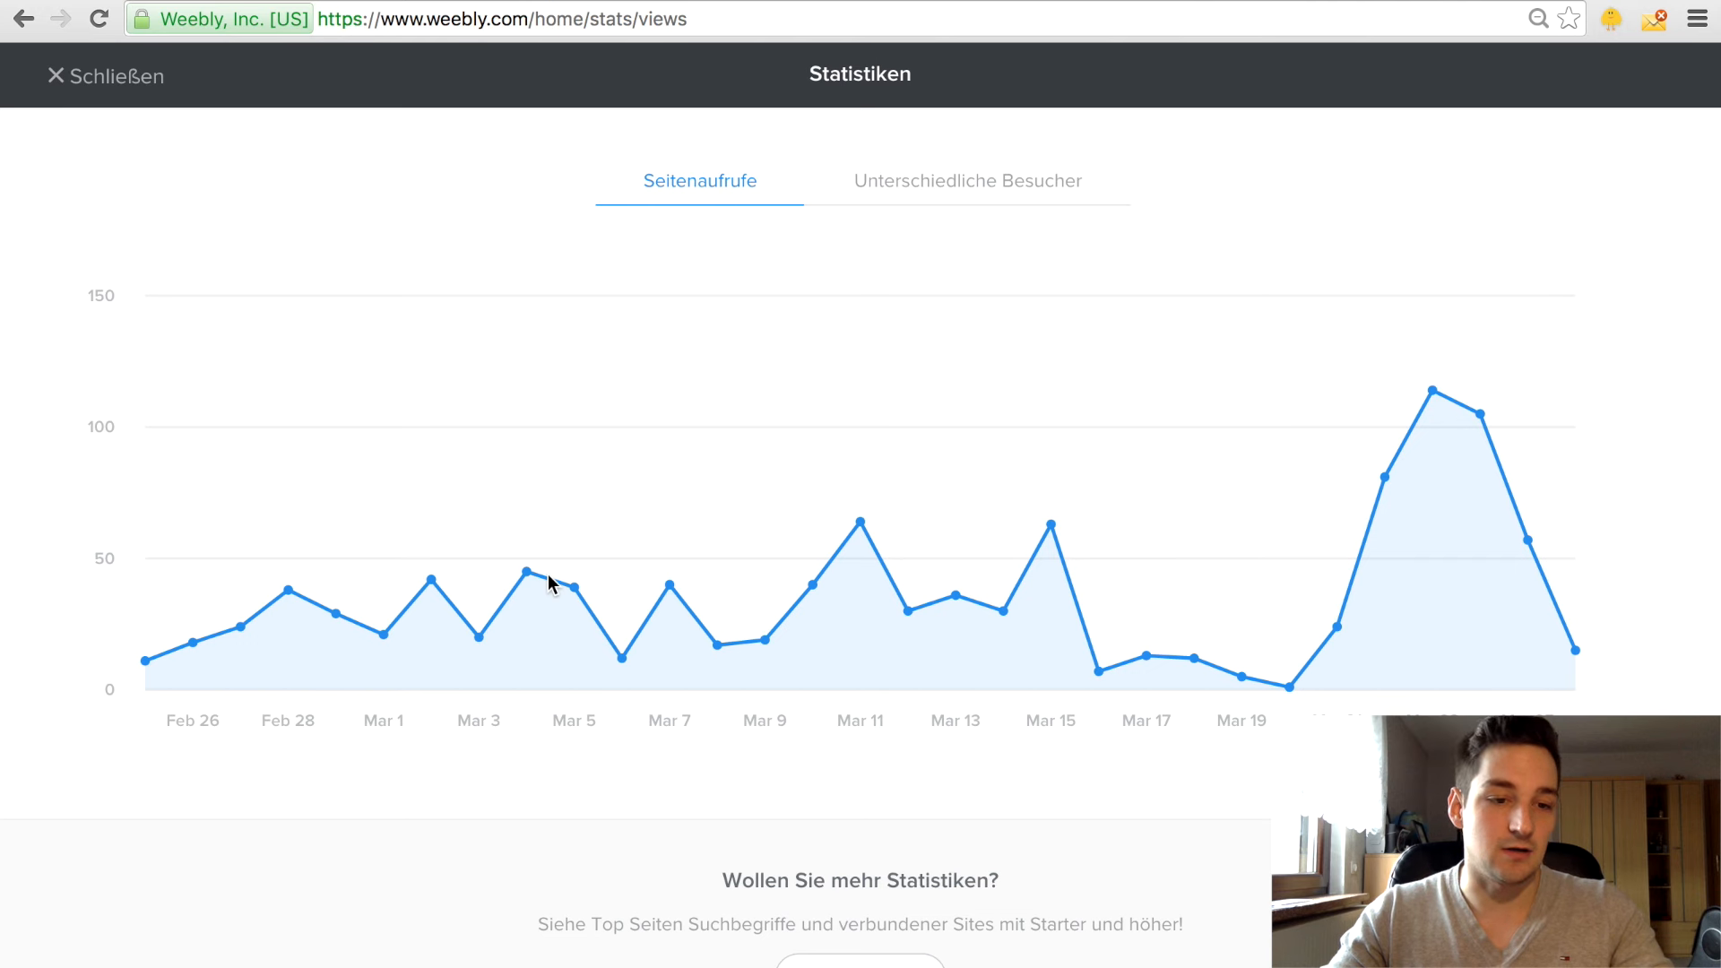
pyautogui.moveTo(867, 549)
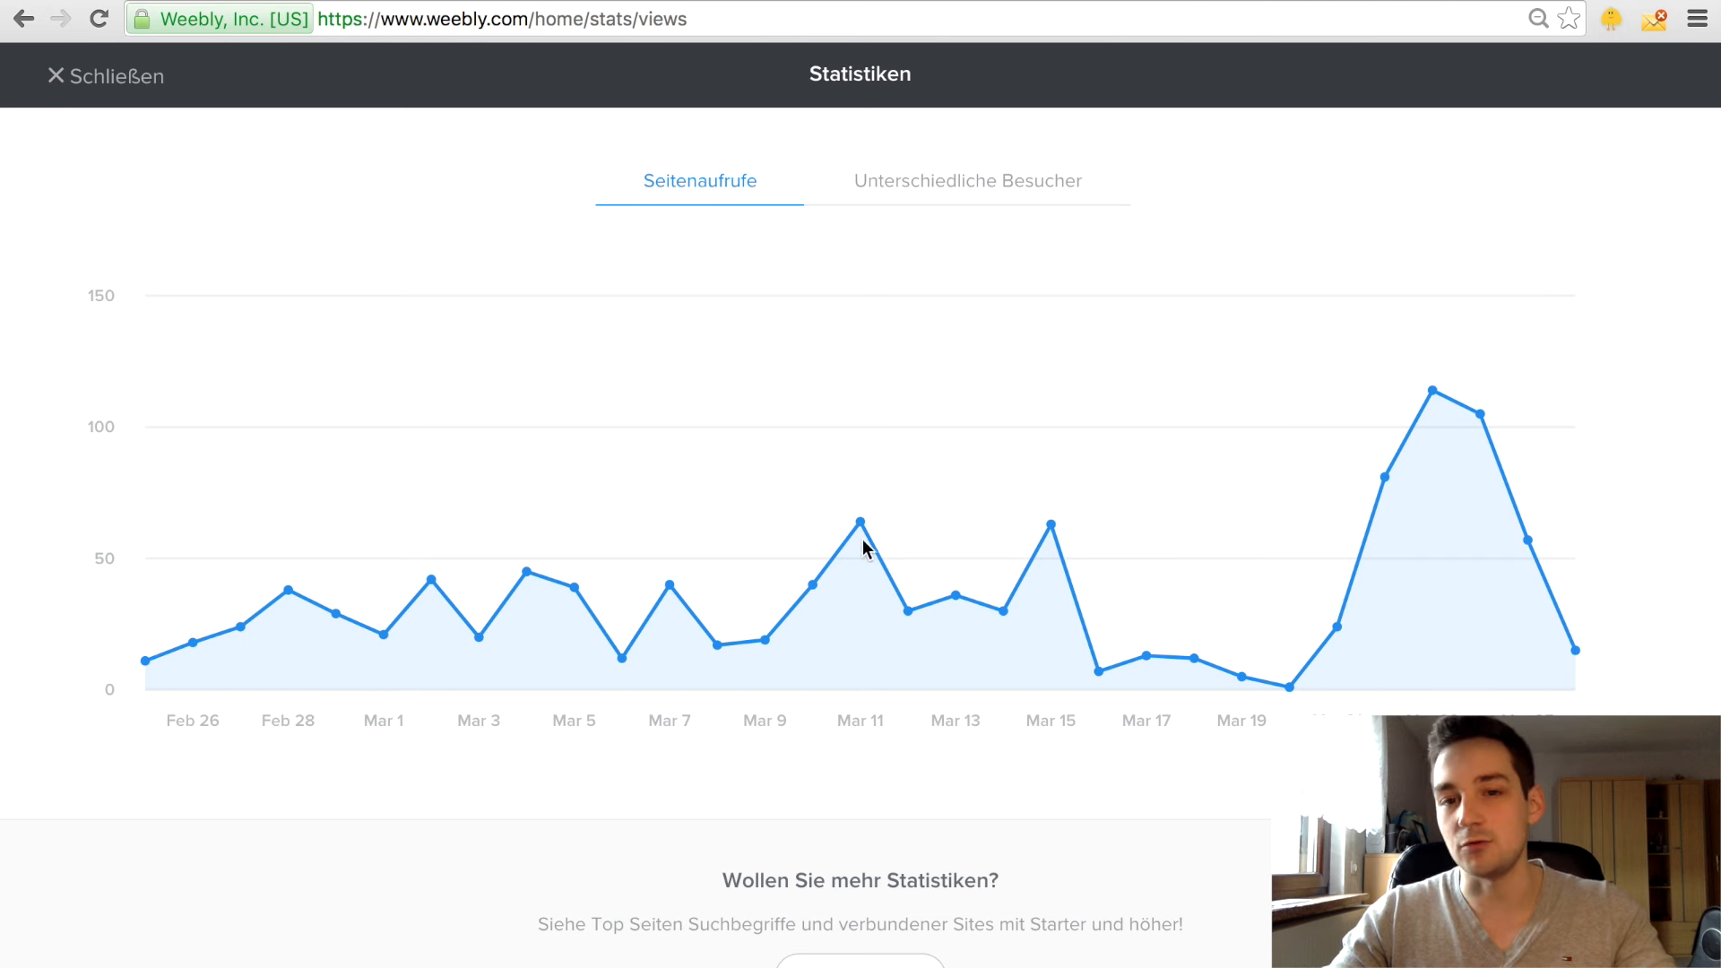
pyautogui.moveTo(1291, 458)
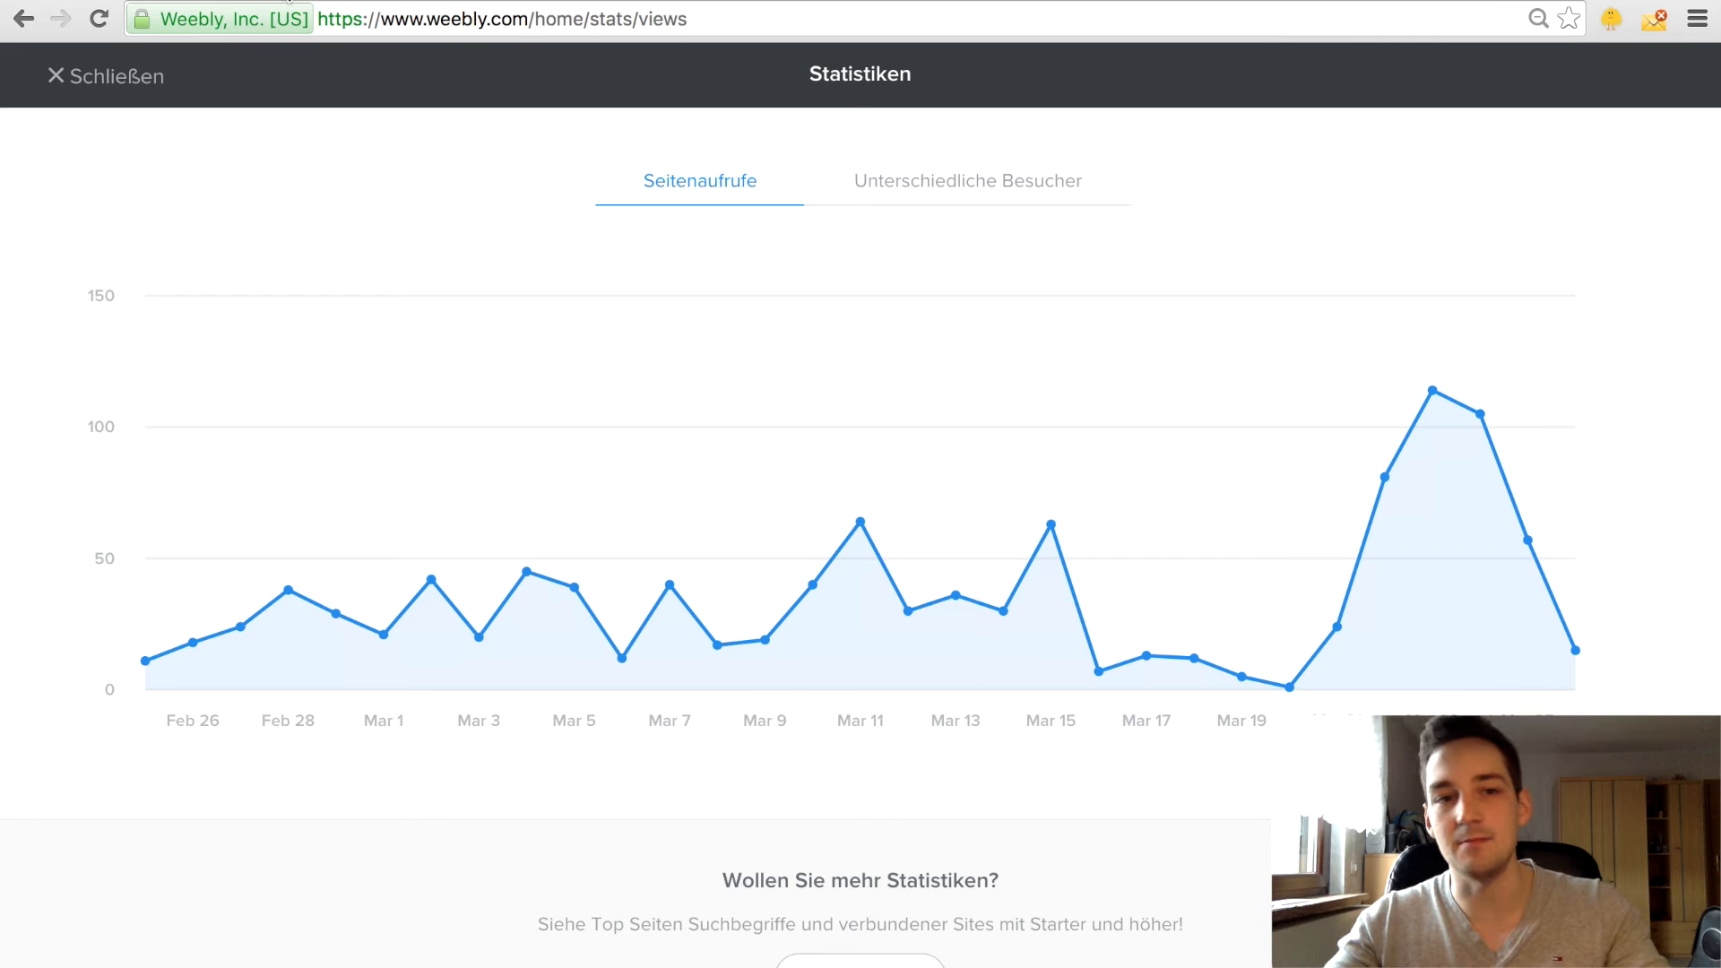
# - Enter the address members.ogads.com/index.php in the browser
pyautogui.write('members.ogads.com/index.php')
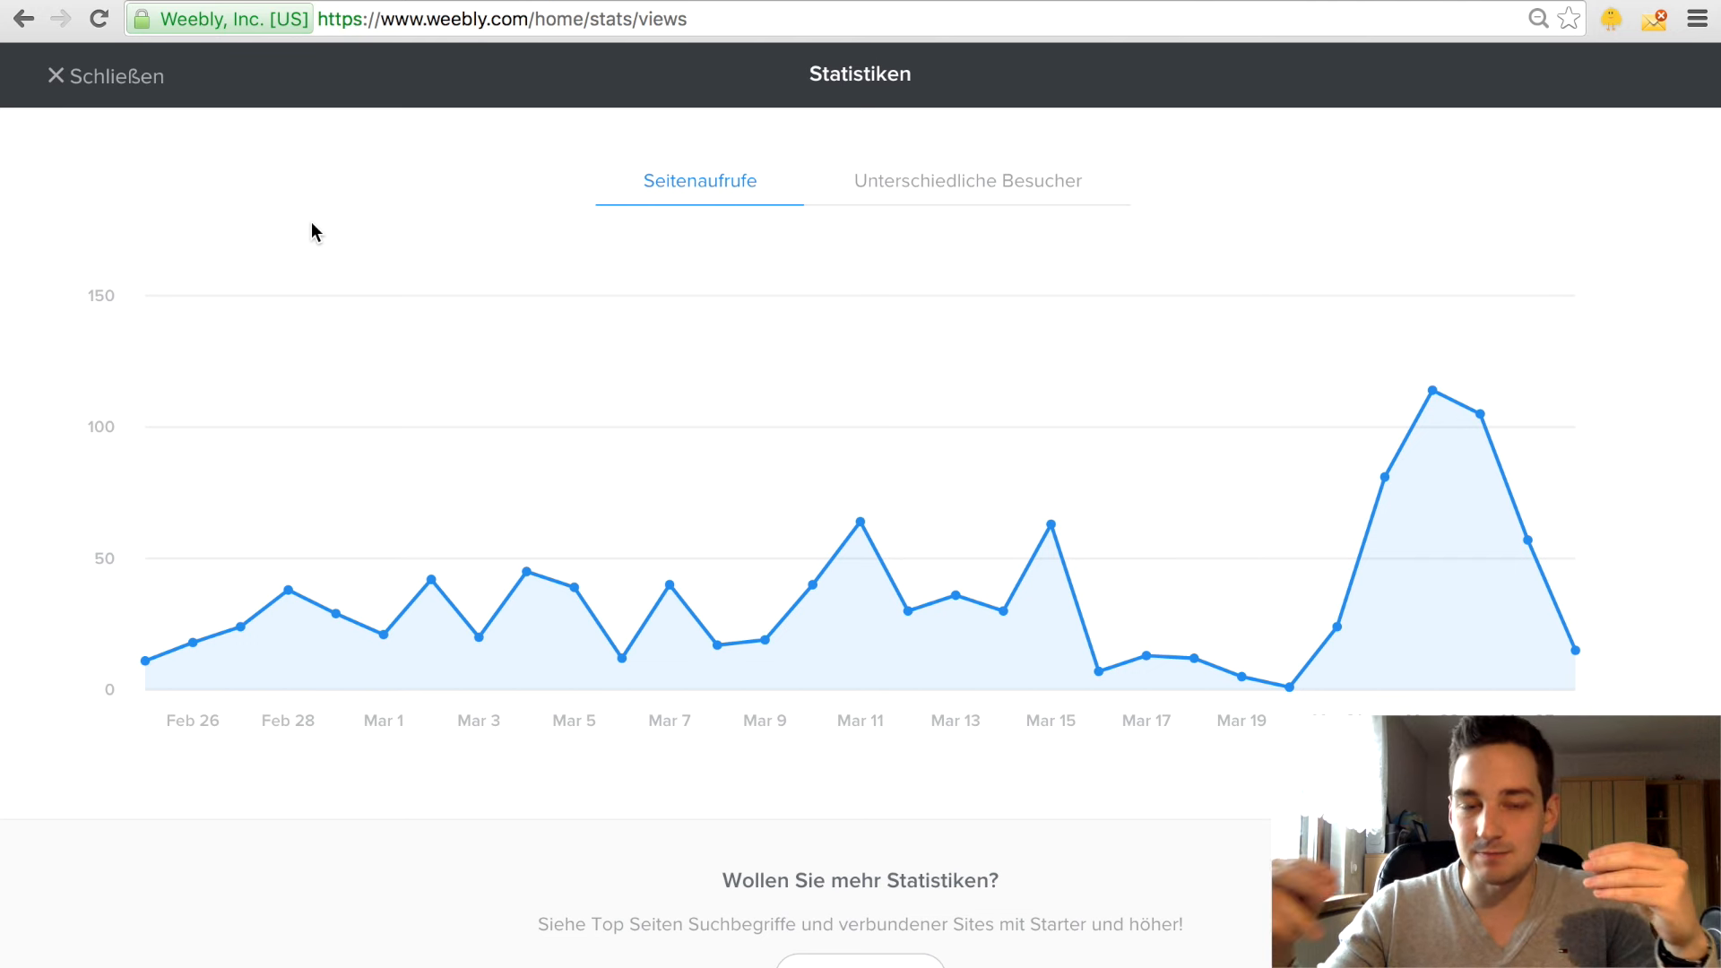
pyautogui.moveTo(352, 308)
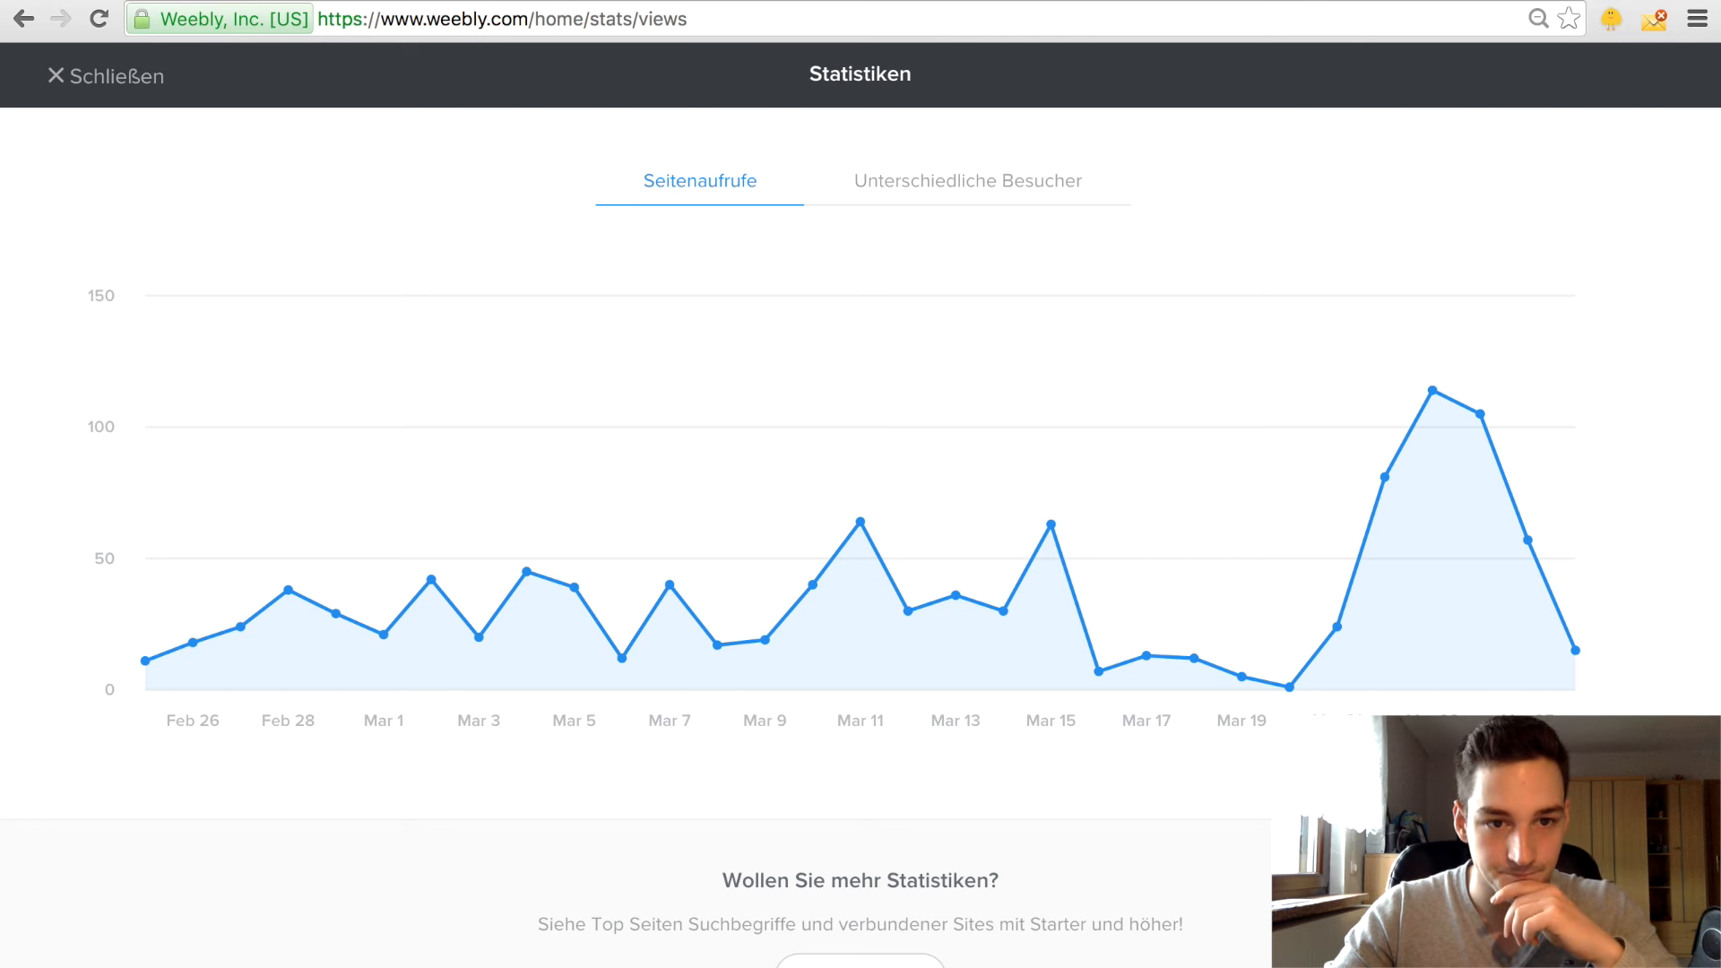
pyautogui.write('cars247/')
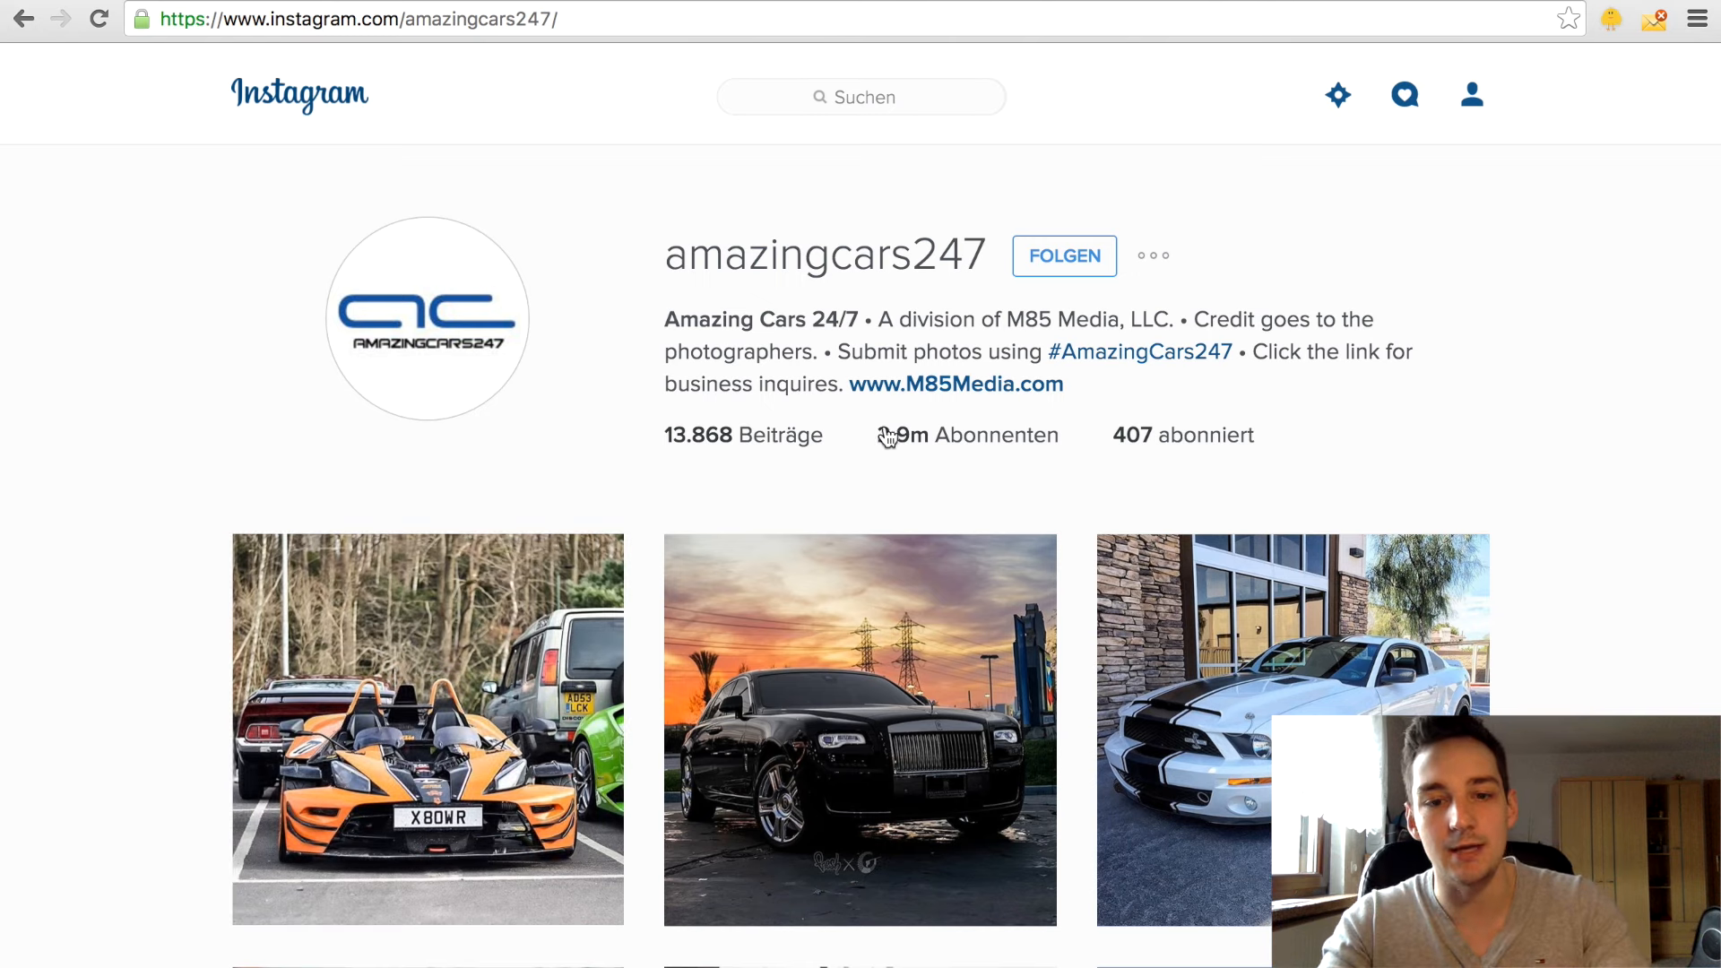
# - Open the amazingcars247 followers list briefly, then close it to return to the profile
pyautogui.click(978, 435)
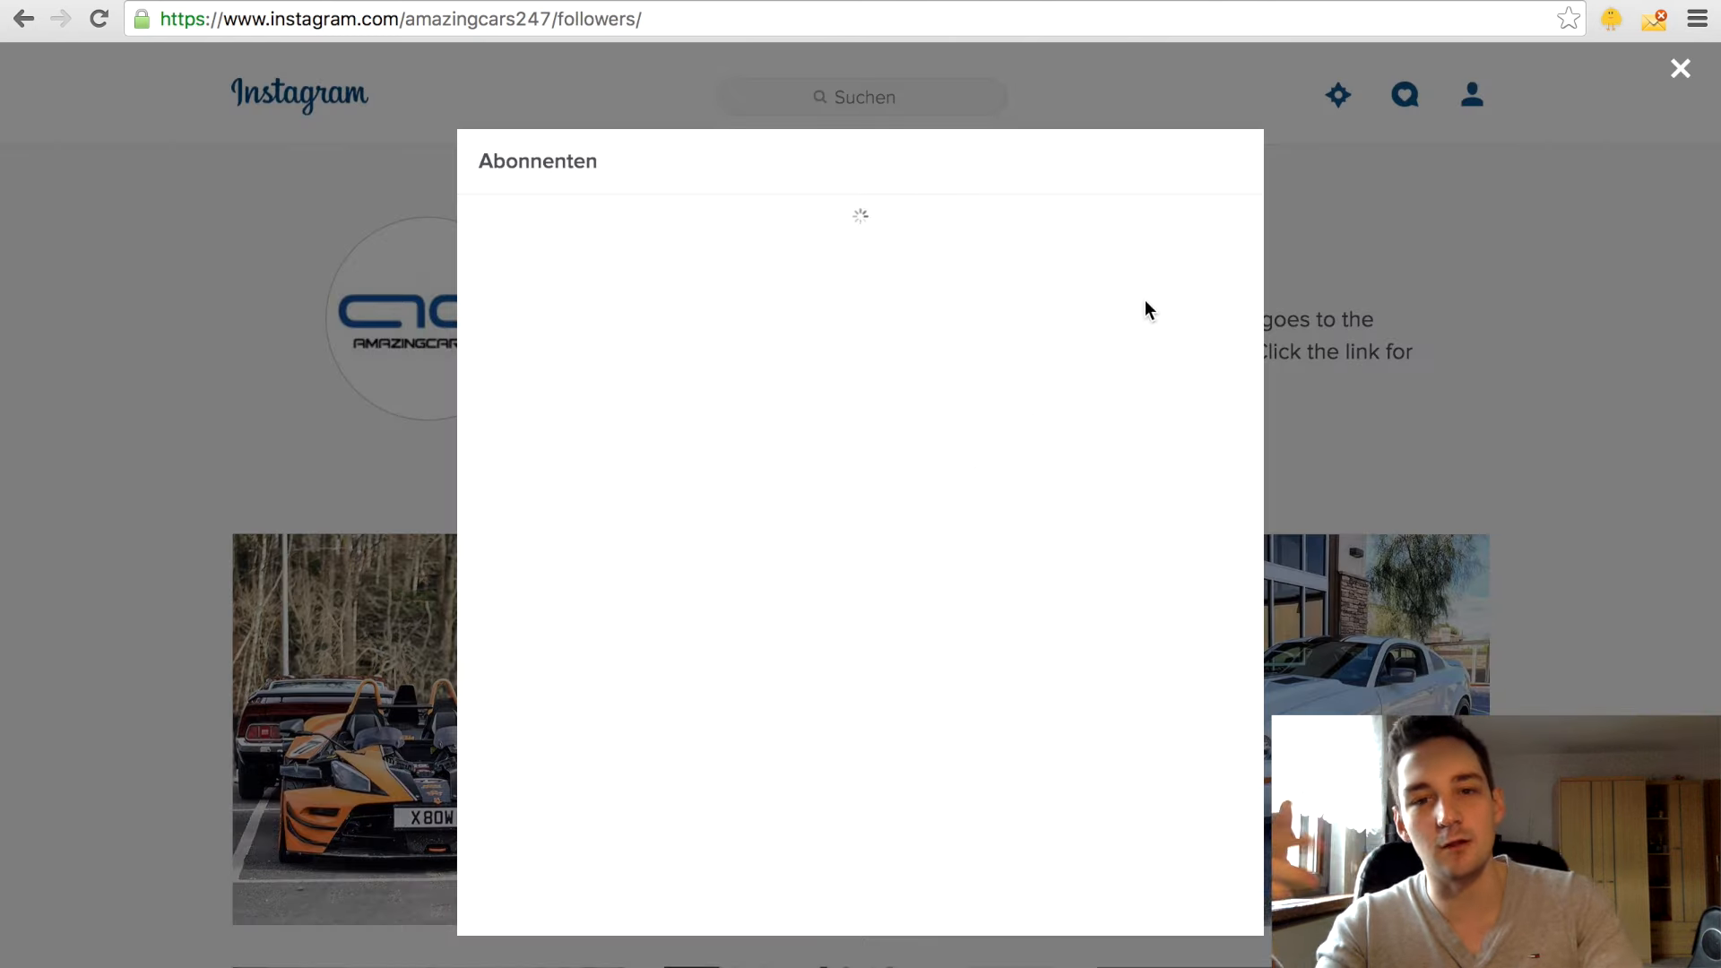
pyautogui.click(1677, 69)
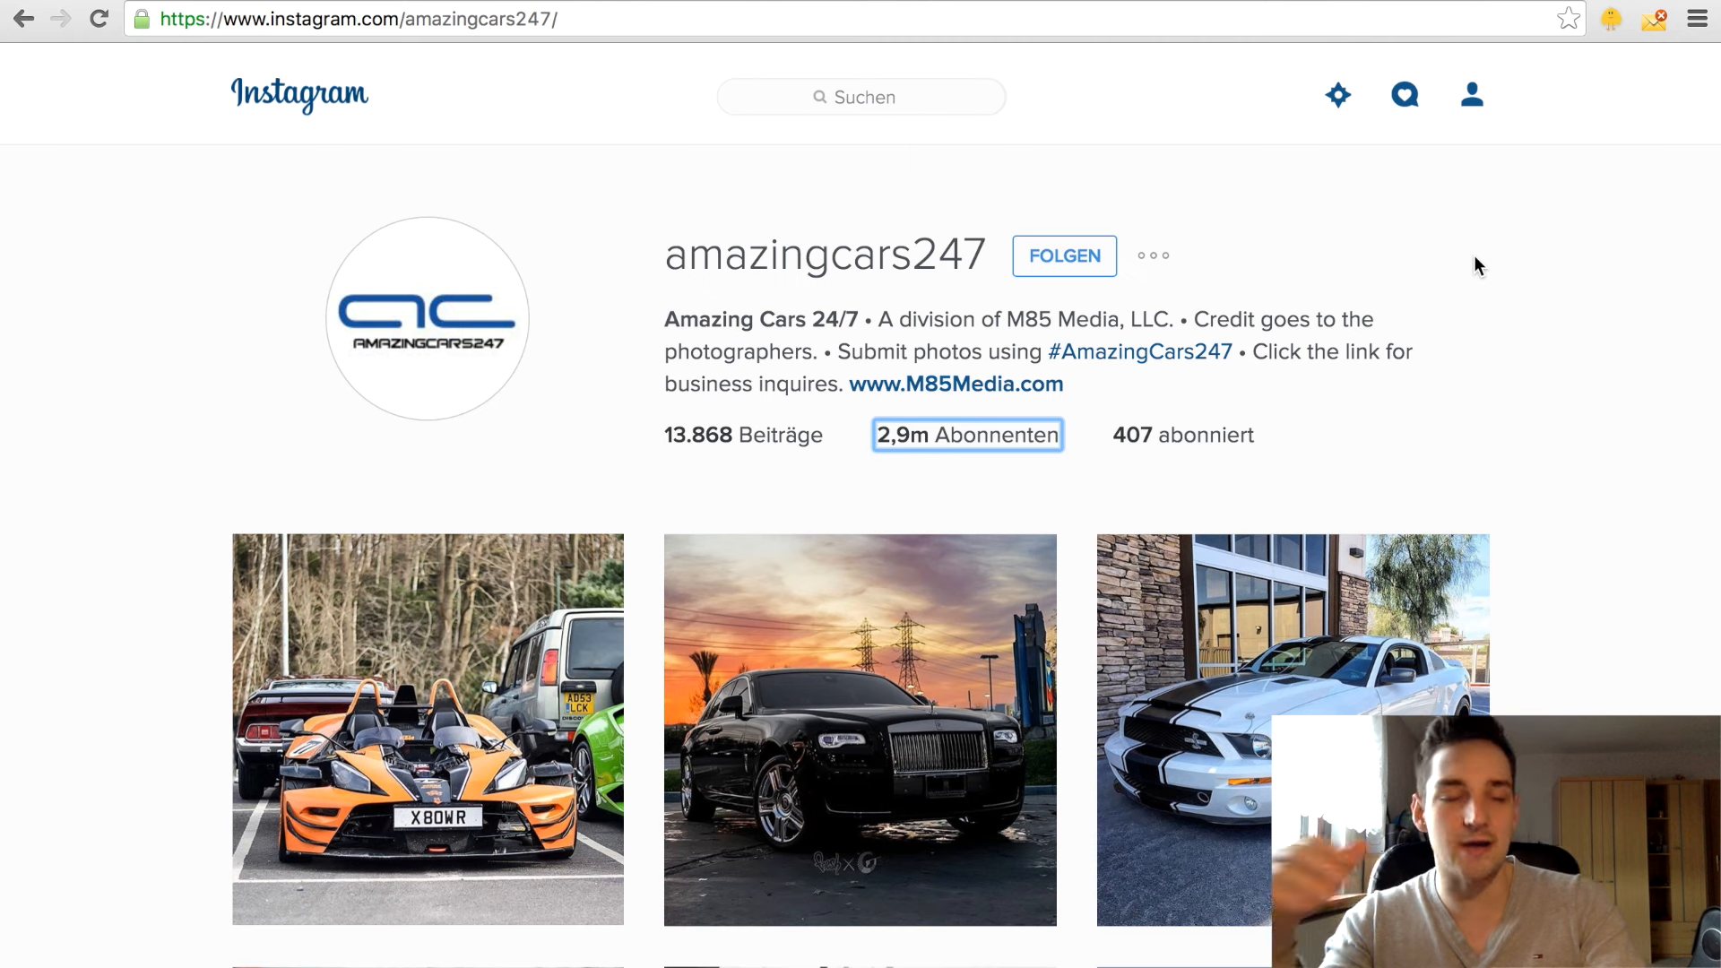
pyautogui.moveTo(426, 732)
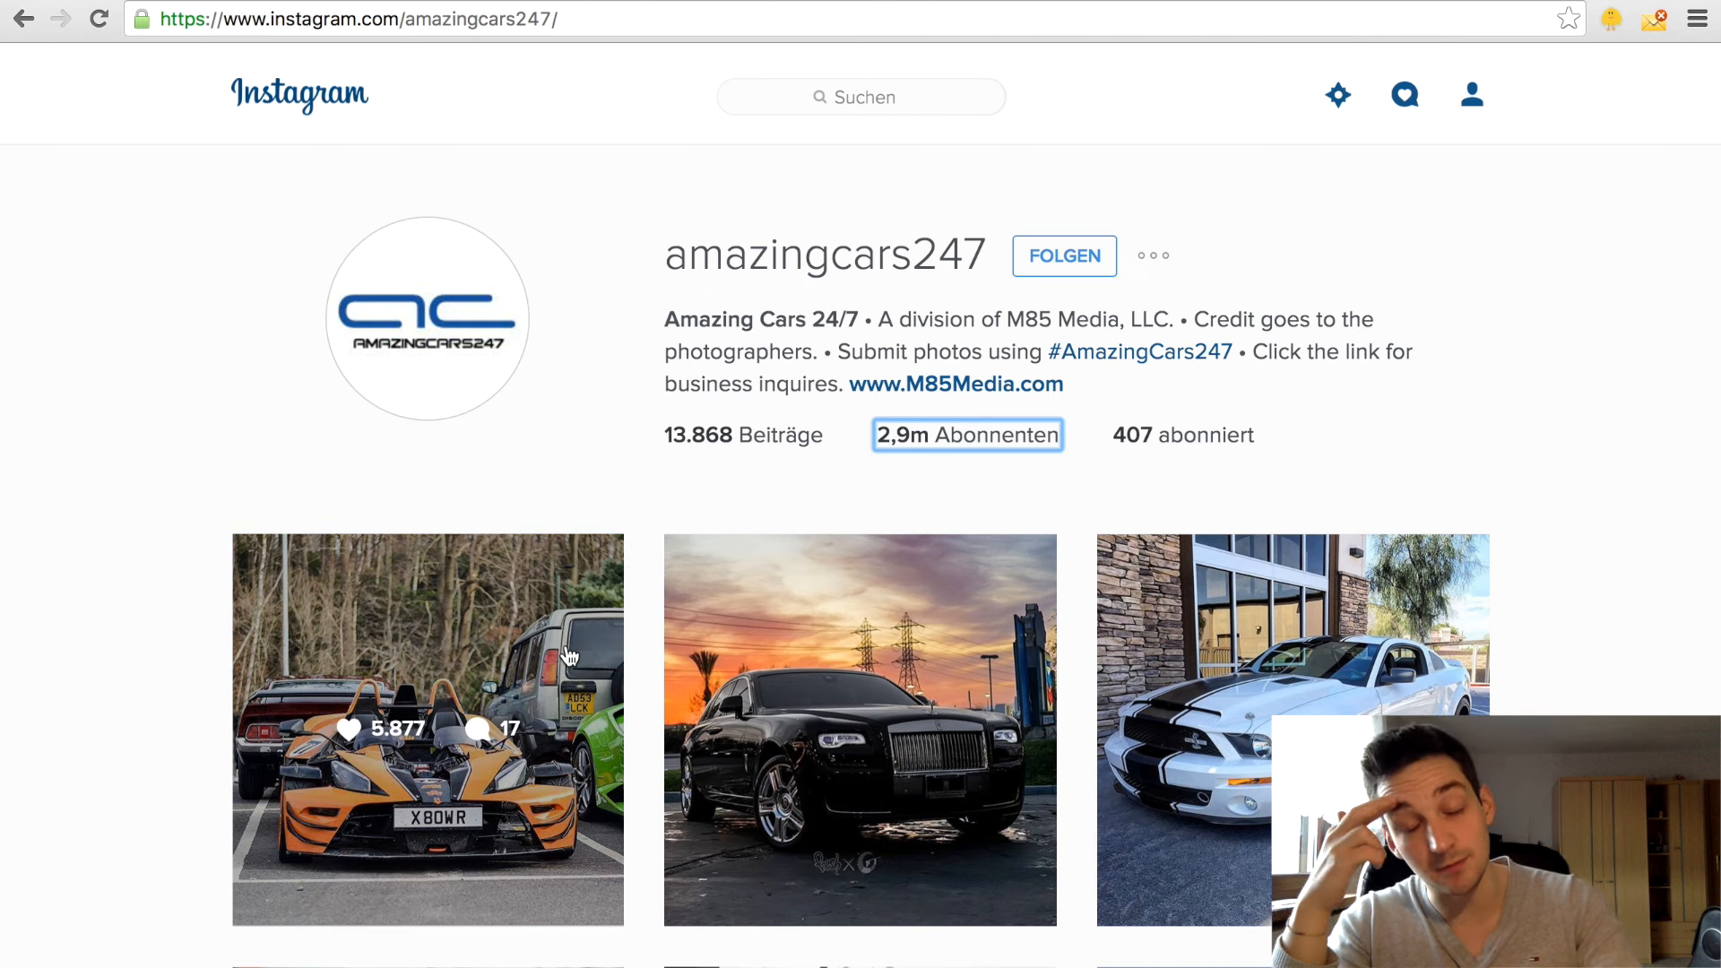
pyautogui.moveTo(77, 640)
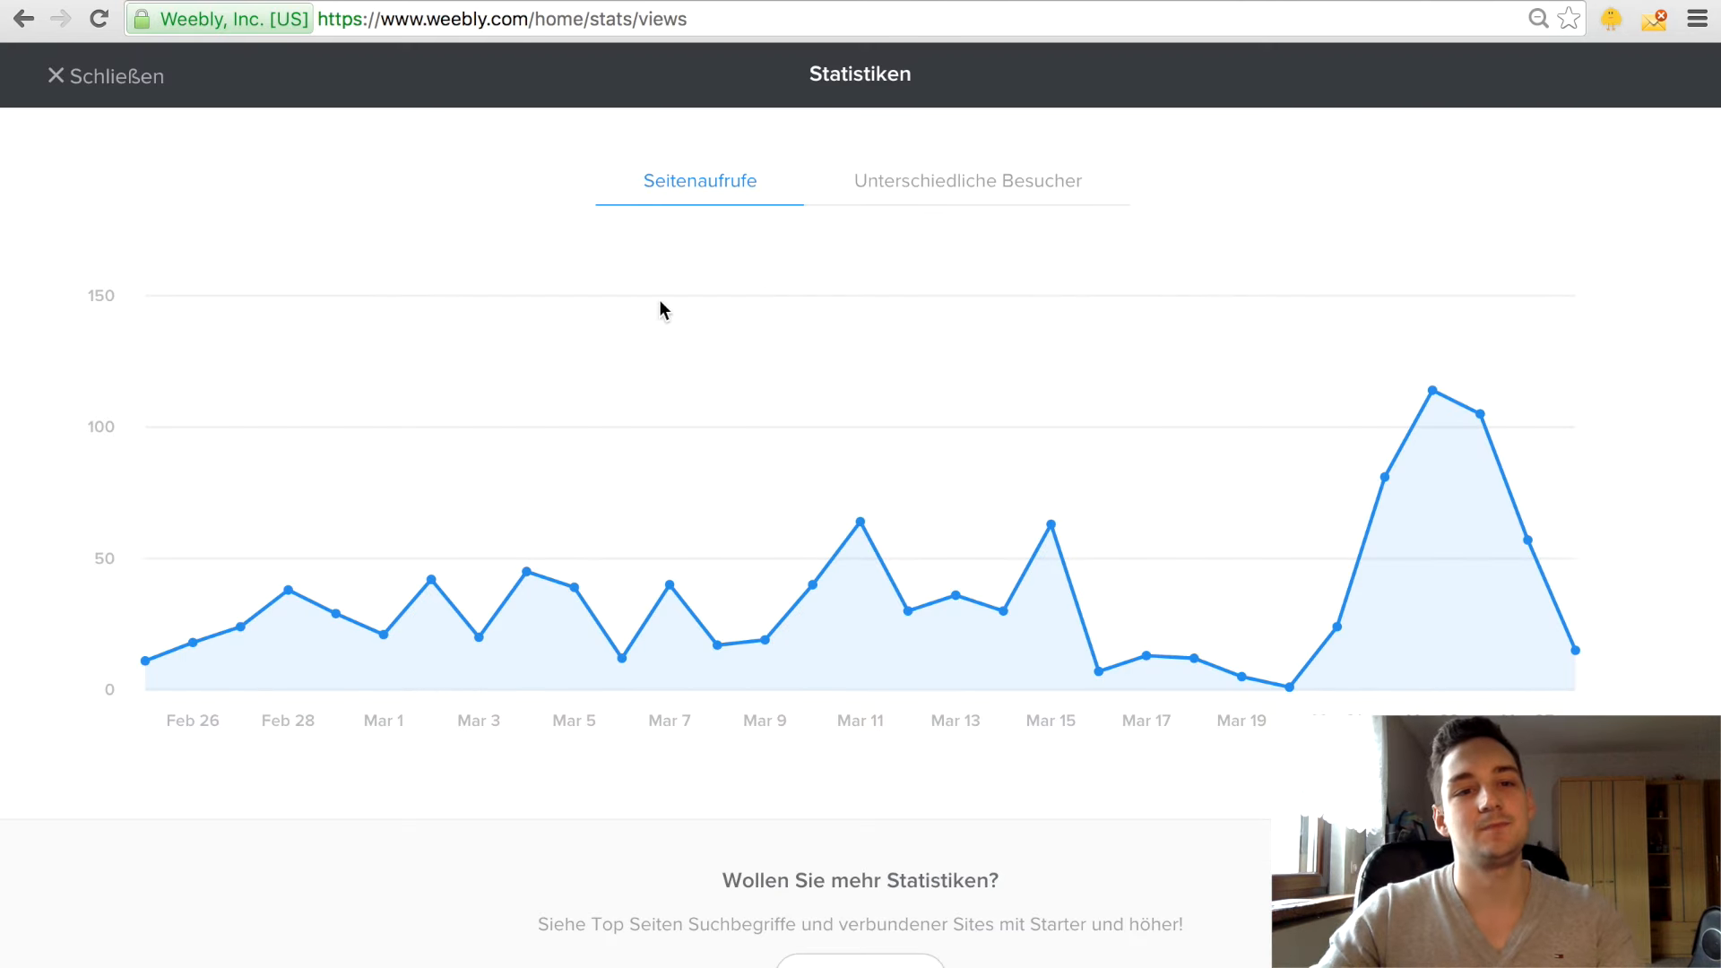
pyautogui.moveTo(1212, 406)
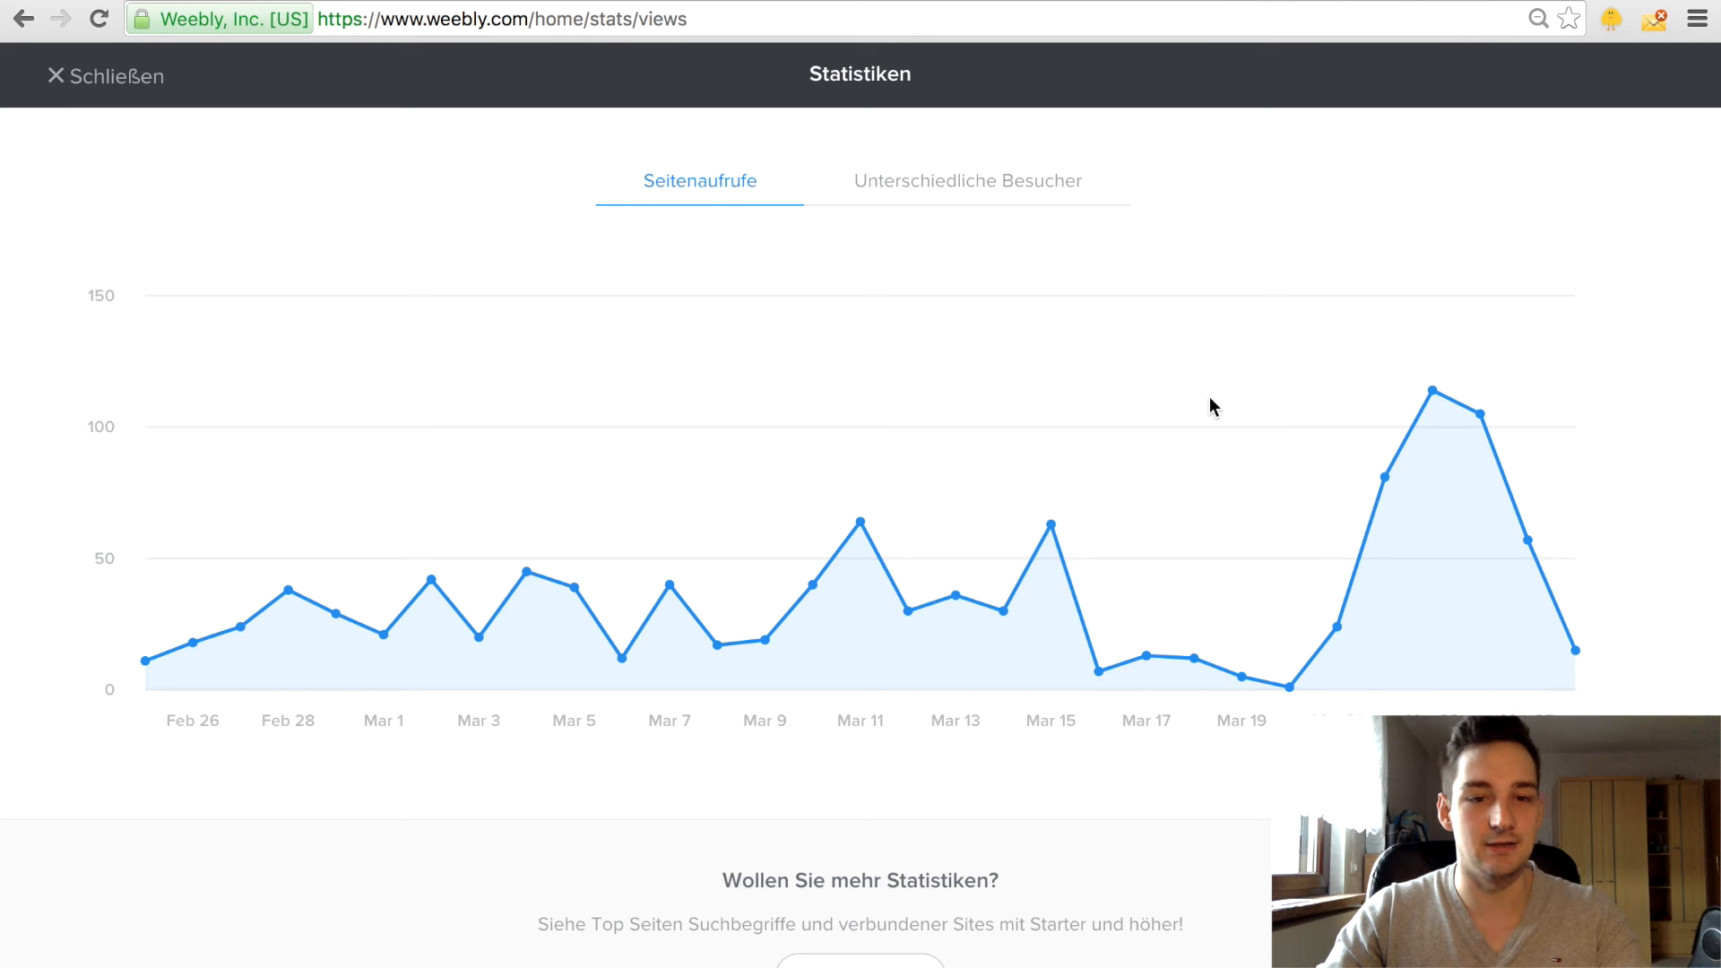